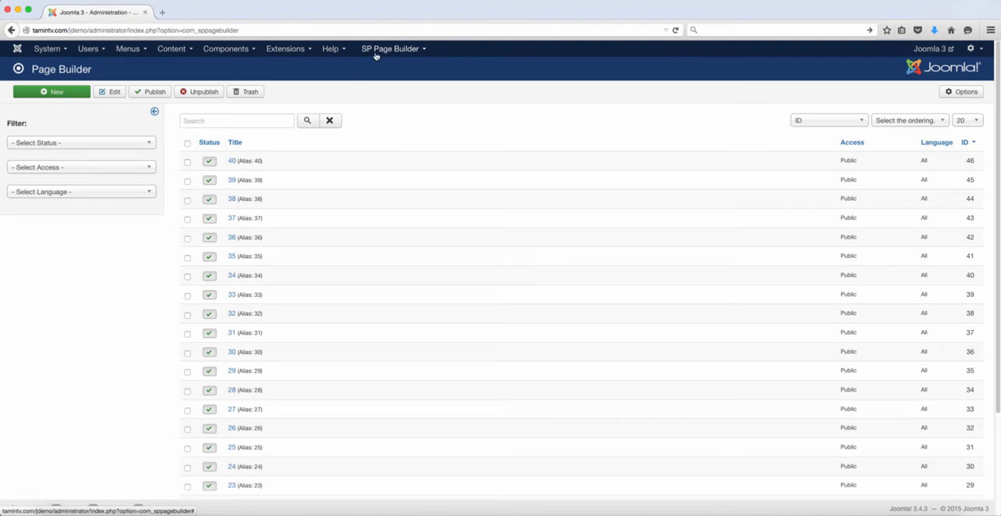
Browse the SP Page Builder and Components menus, return to the pages list and start a new page
click(391, 48)
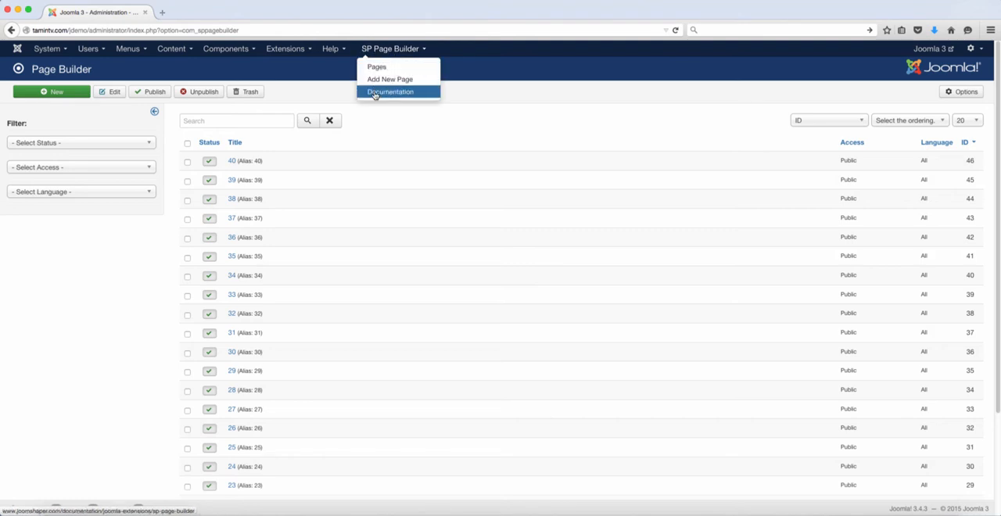
click(227, 49)
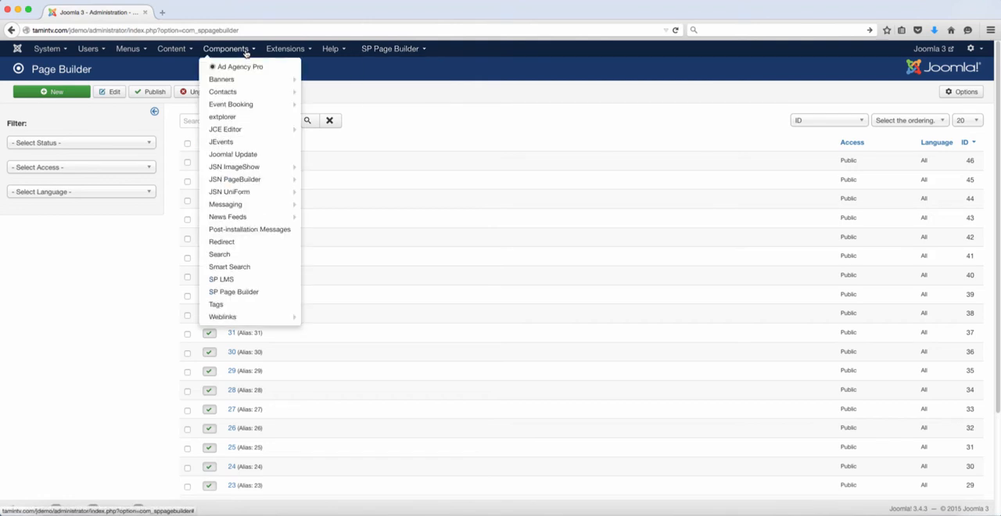
mouse_move(233, 290)
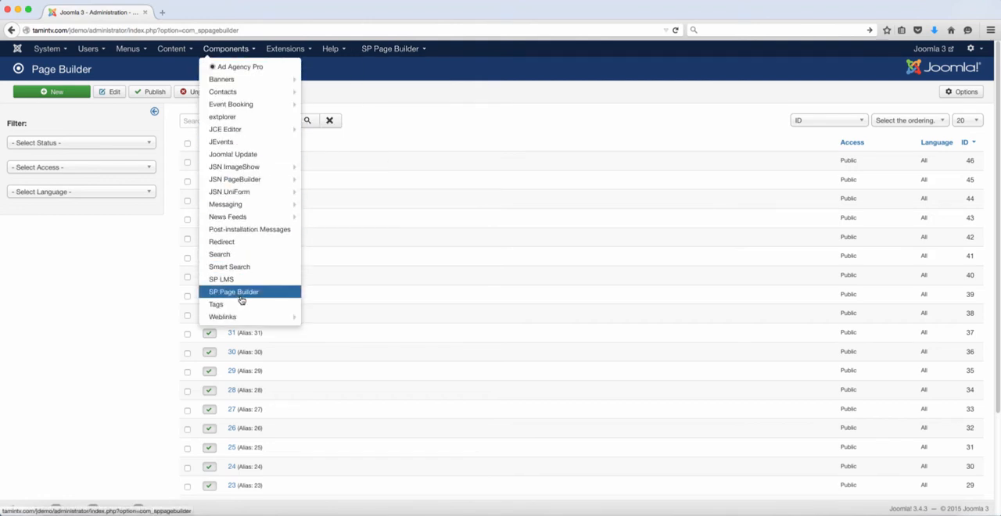
click(233, 291)
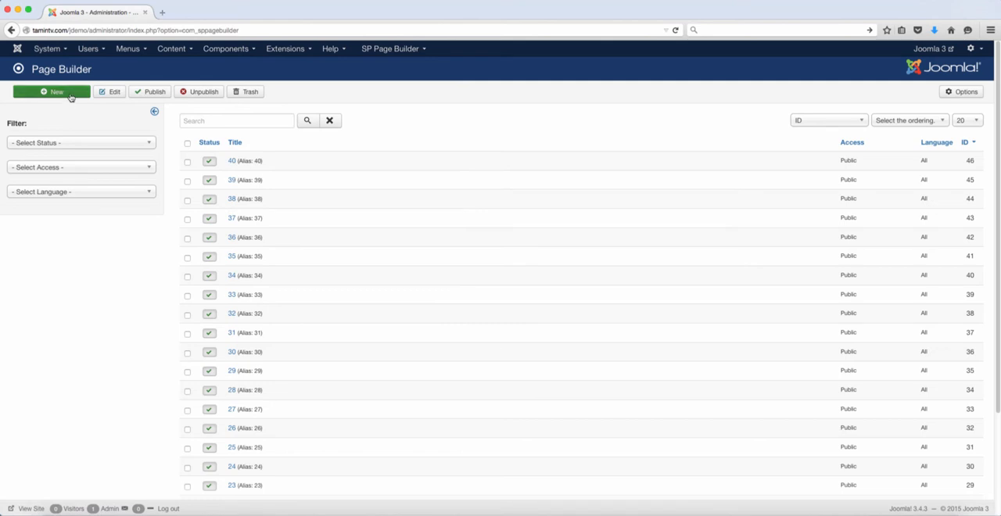
click(52, 90)
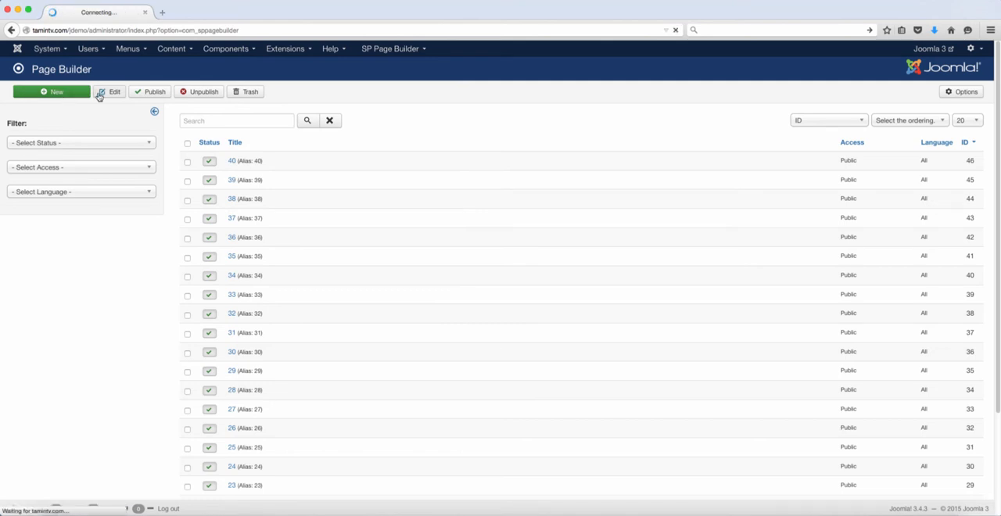
click(50, 91)
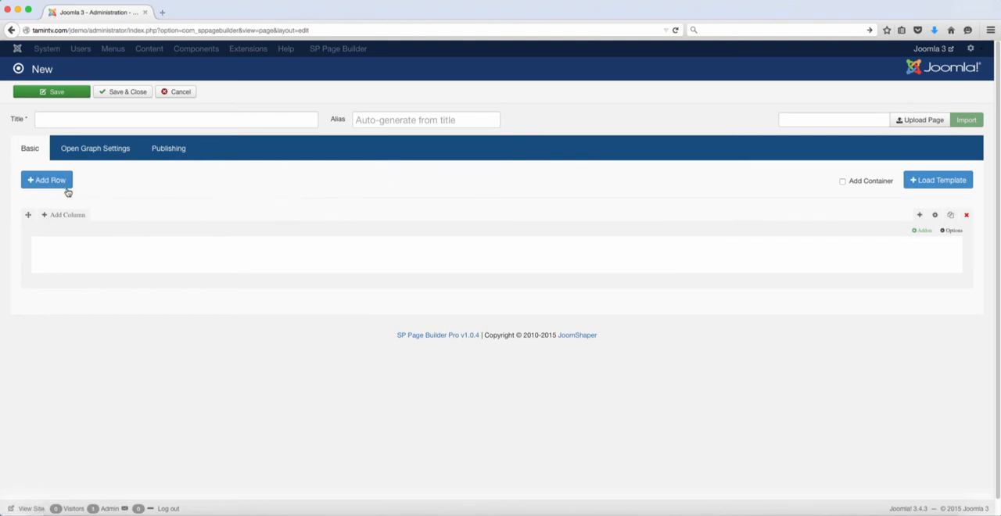
click(47, 180)
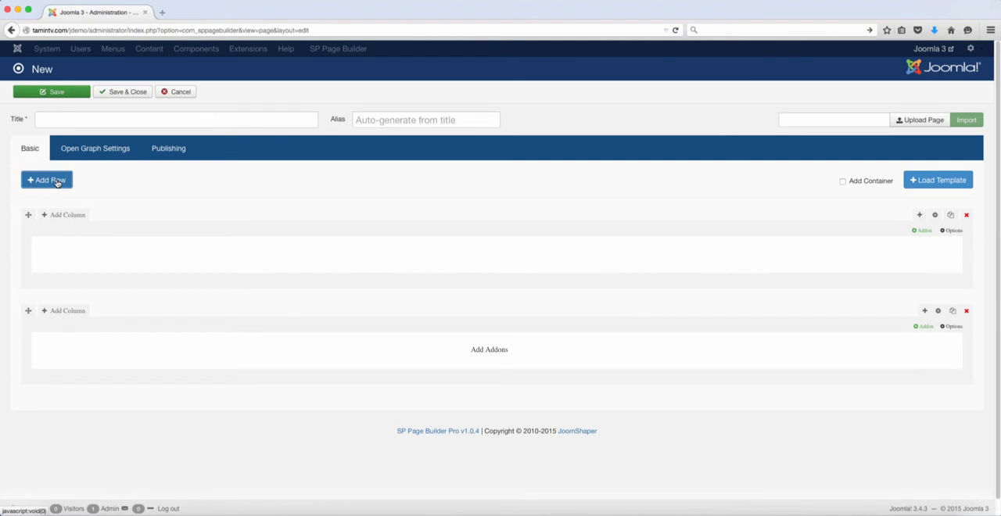
mouse_move(663, 329)
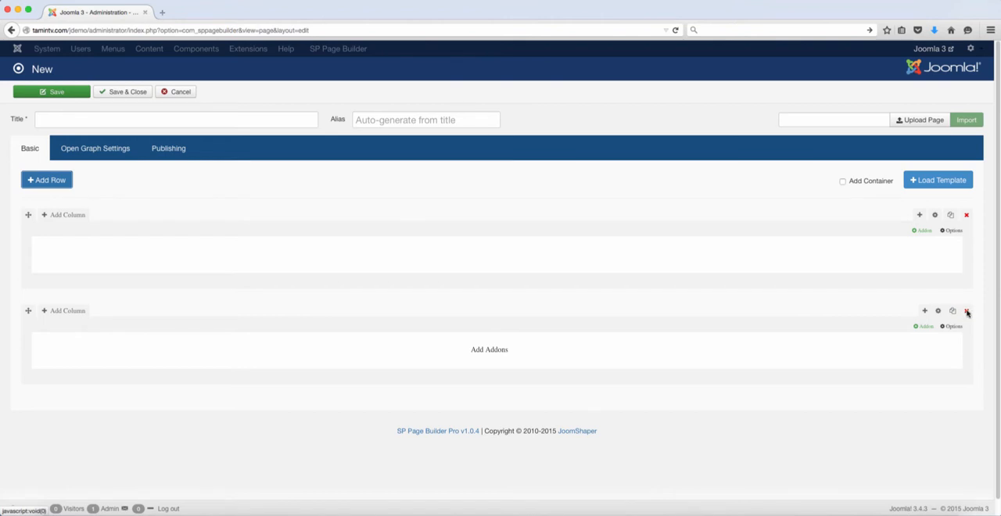
click(966, 309)
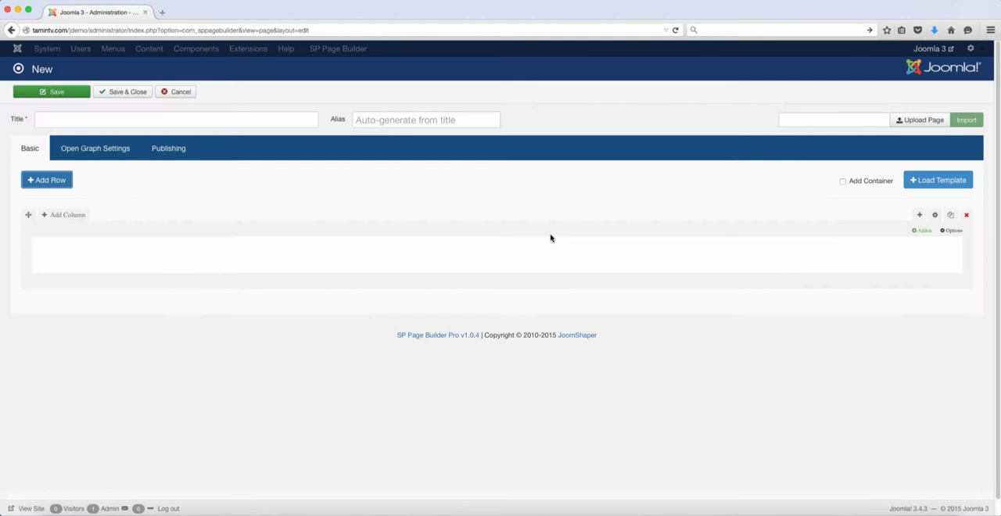
click(64, 215)
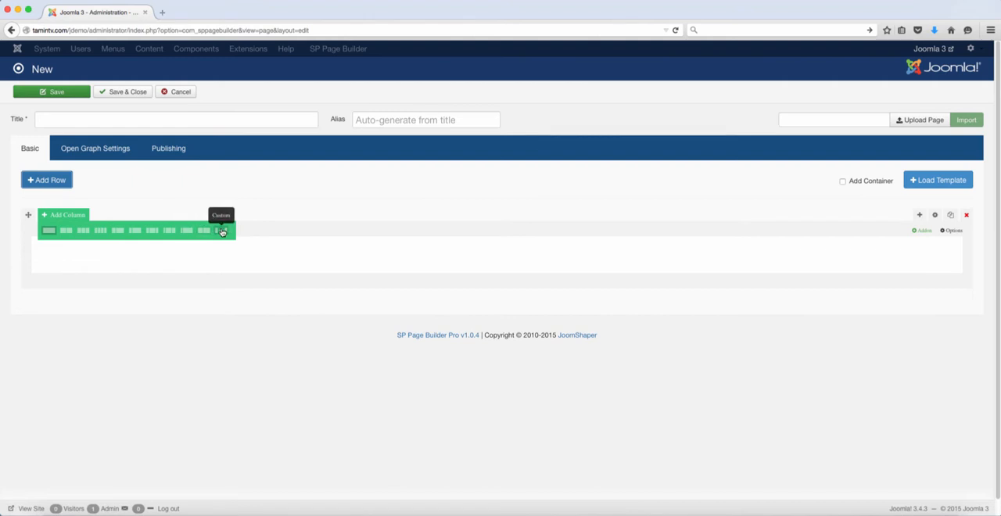
mouse_move(166, 236)
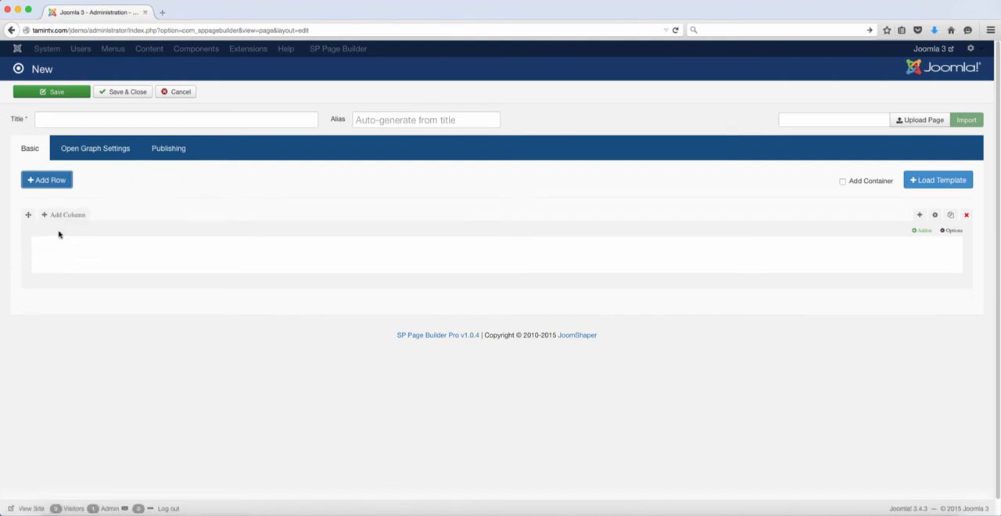
click(62, 214)
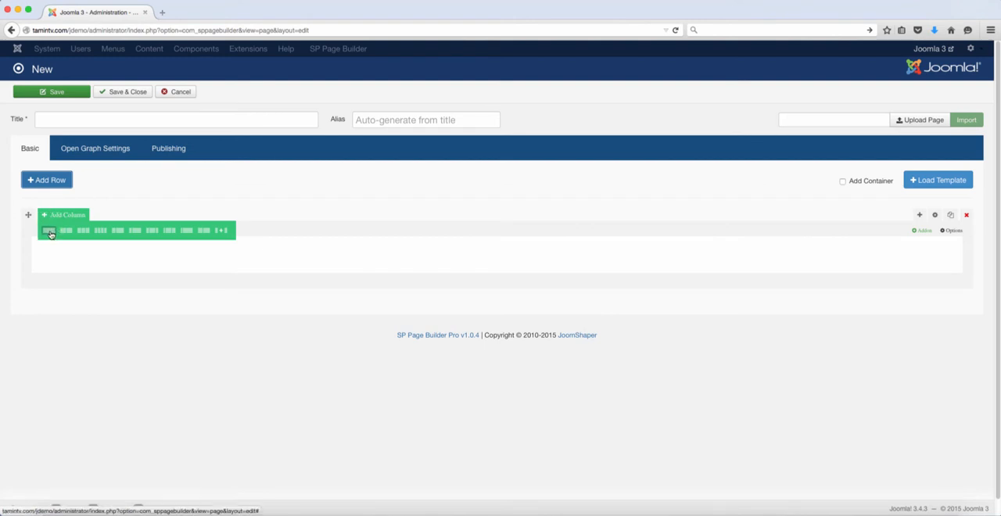
mouse_move(66, 230)
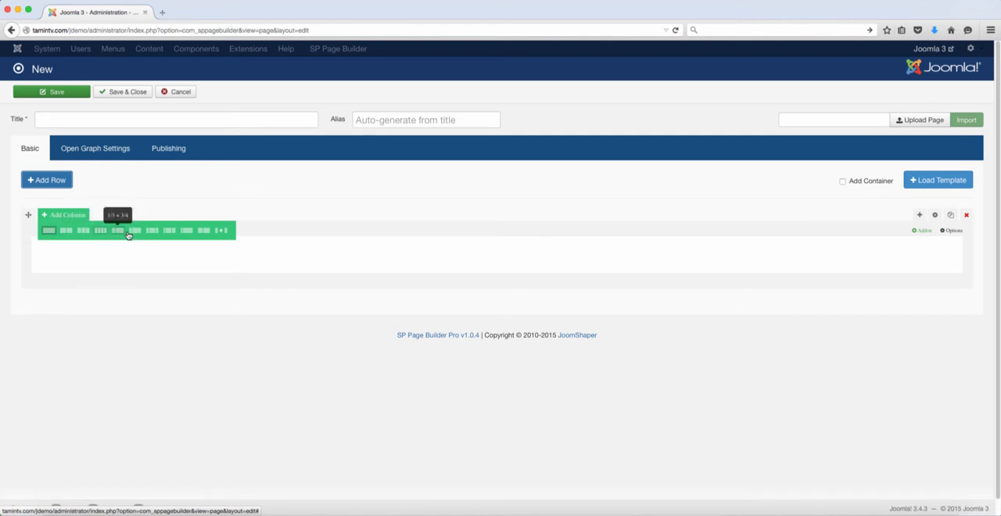
mouse_move(136, 230)
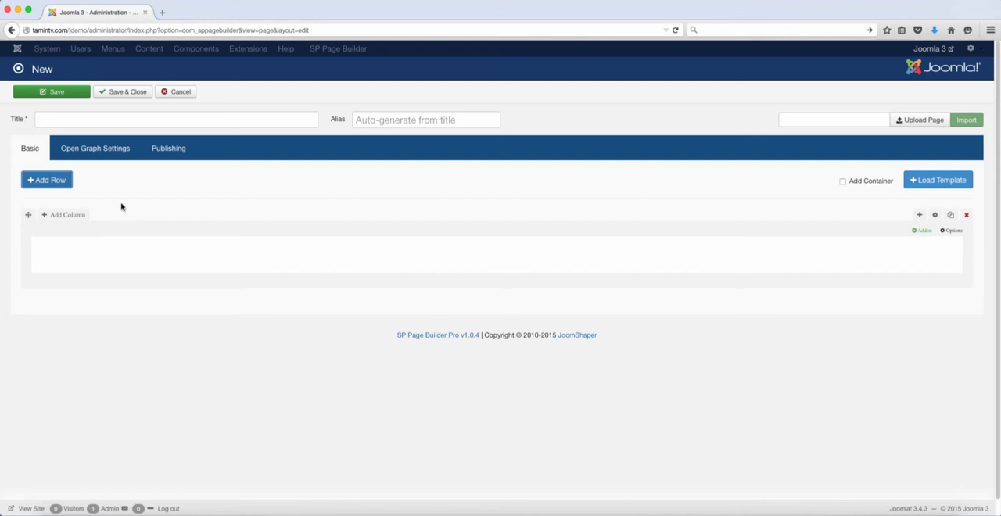
click(62, 214)
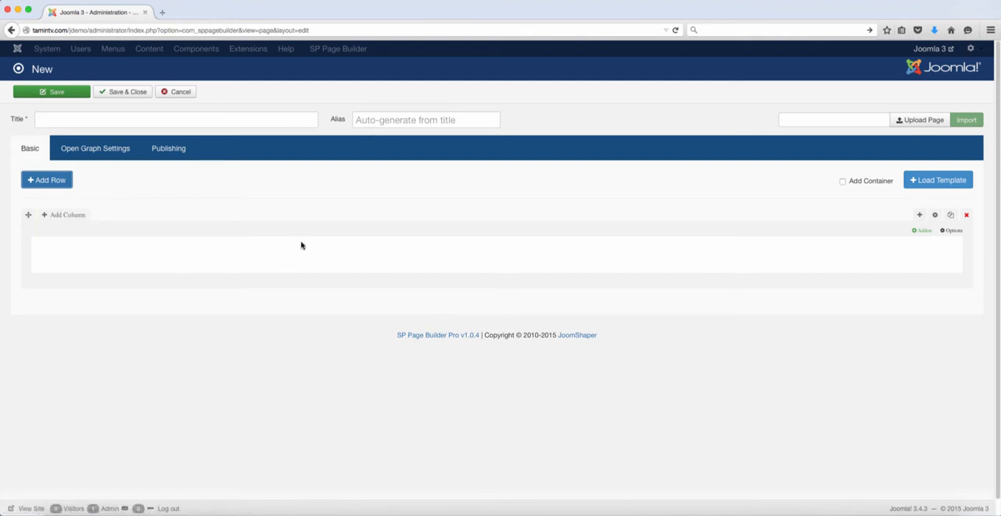
click(63, 214)
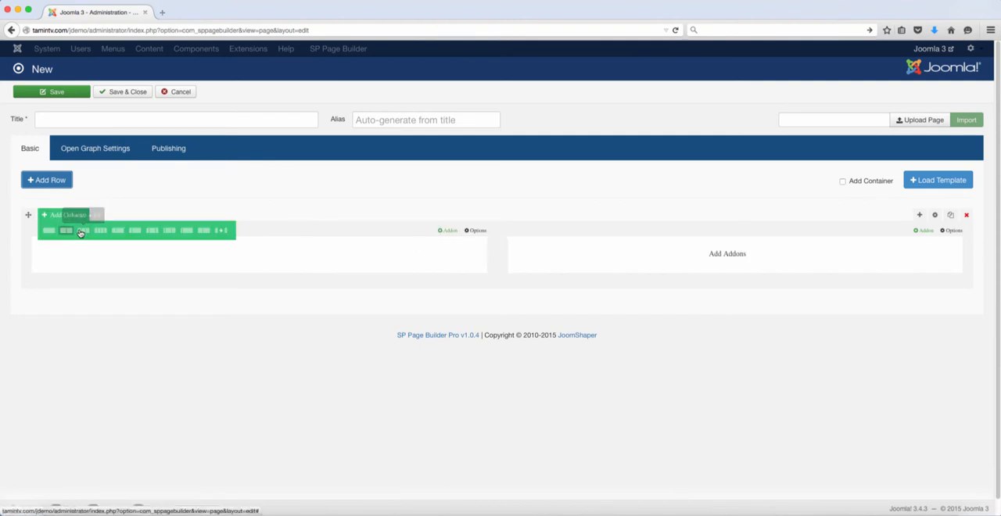
click(100, 230)
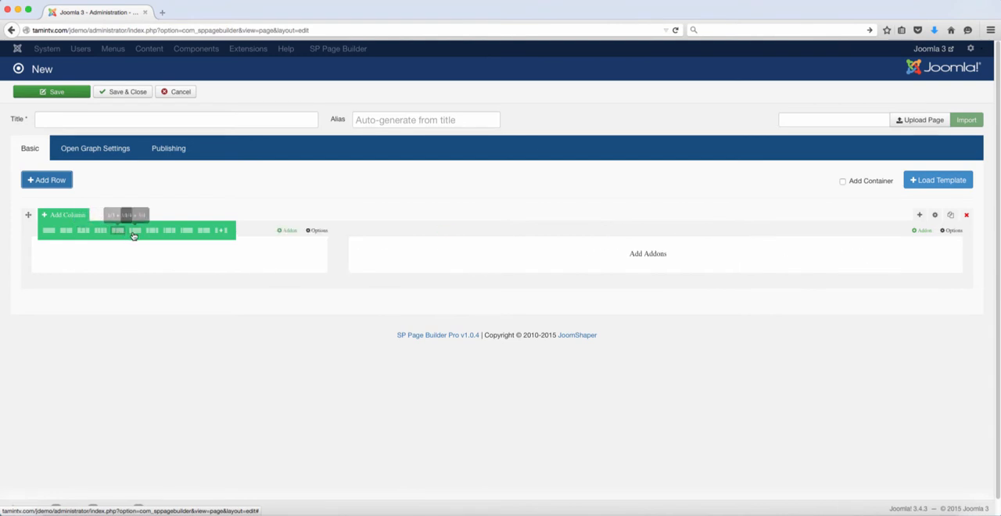
click(171, 230)
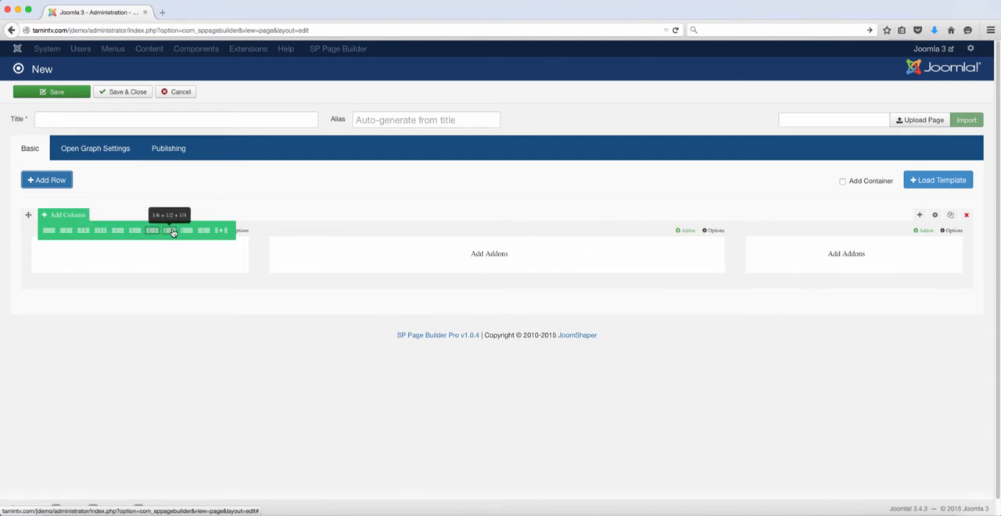
click(203, 230)
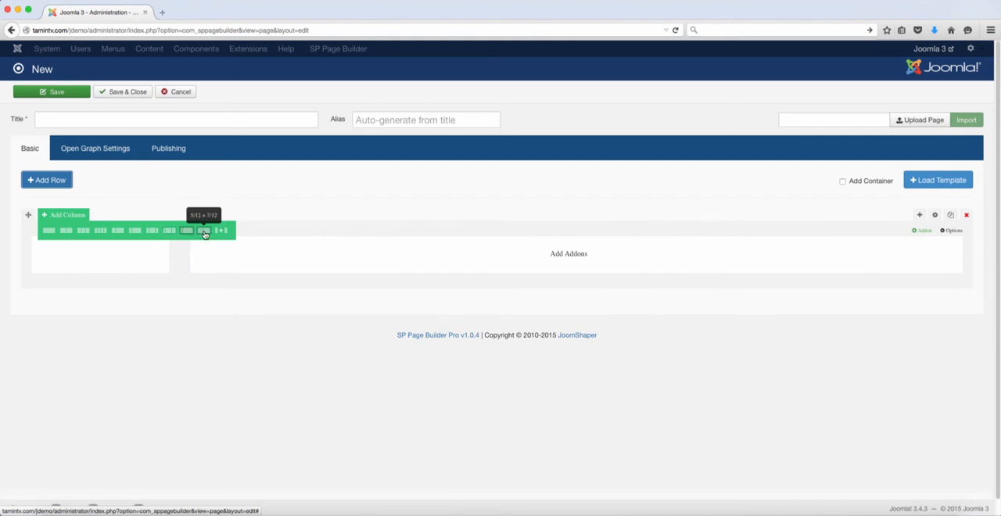
mouse_move(200, 232)
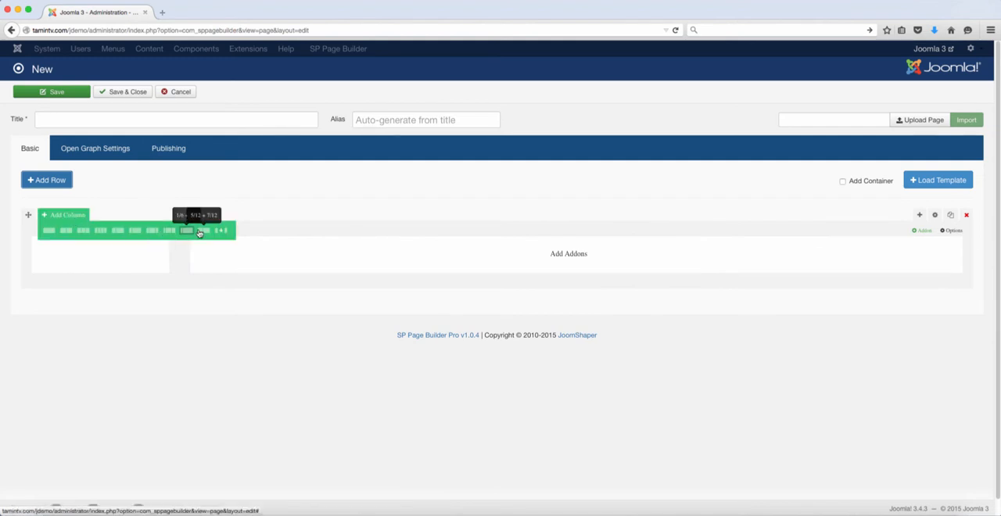
click(222, 230)
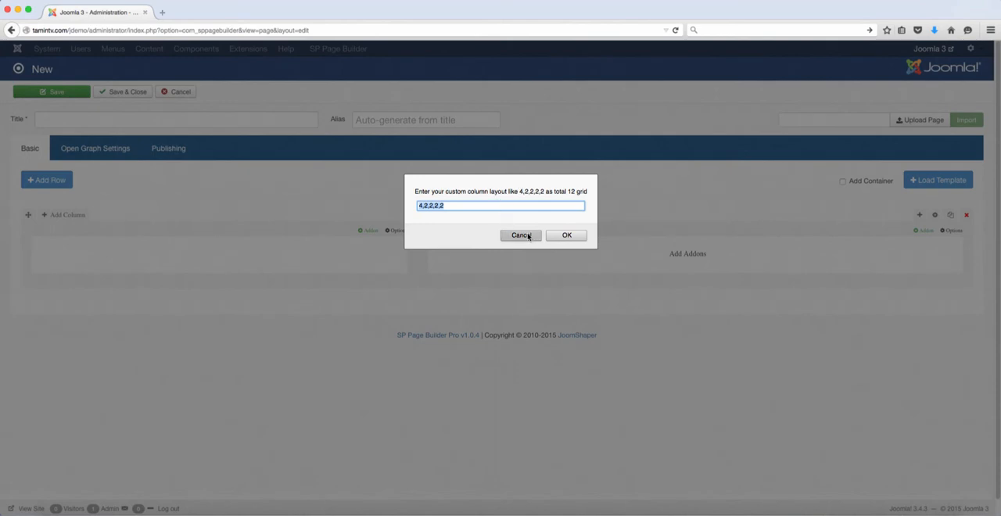
click(566, 234)
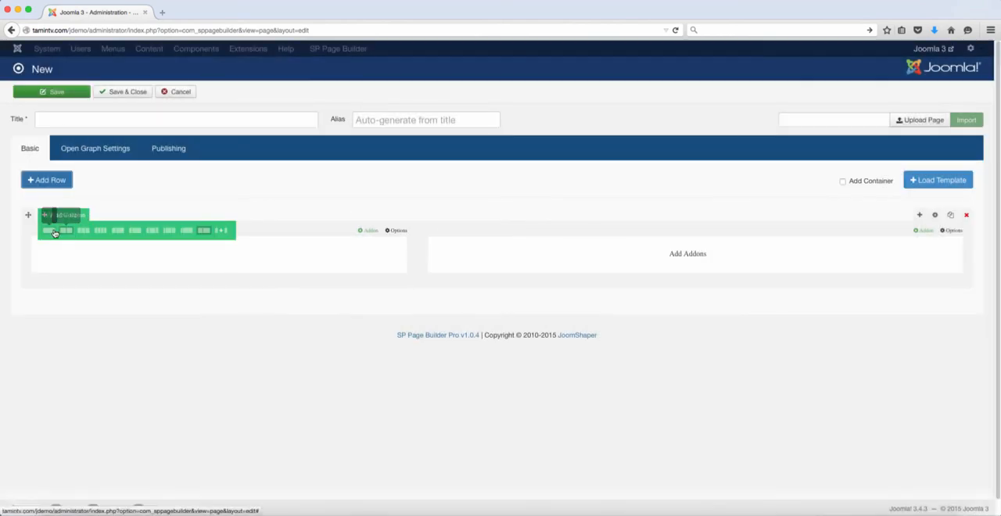
click(60, 230)
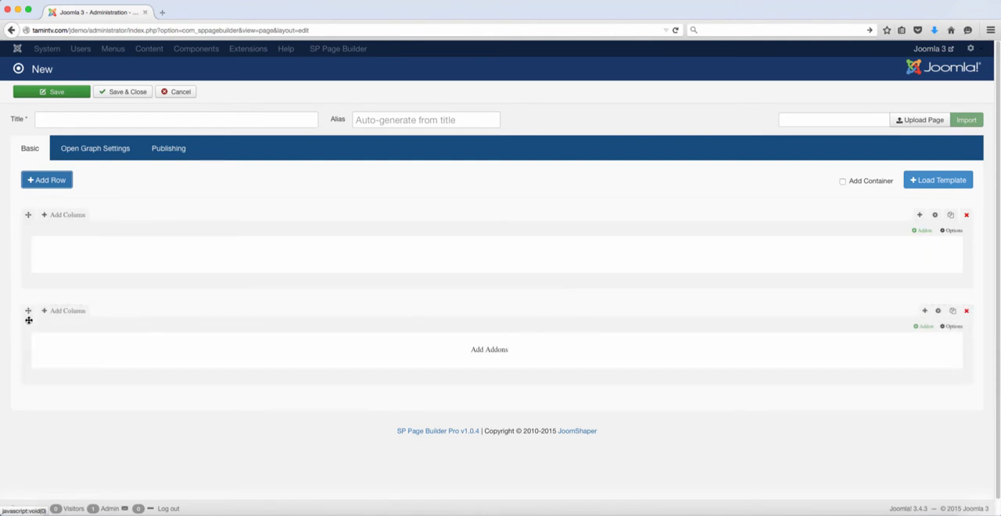
mouse_move(139, 289)
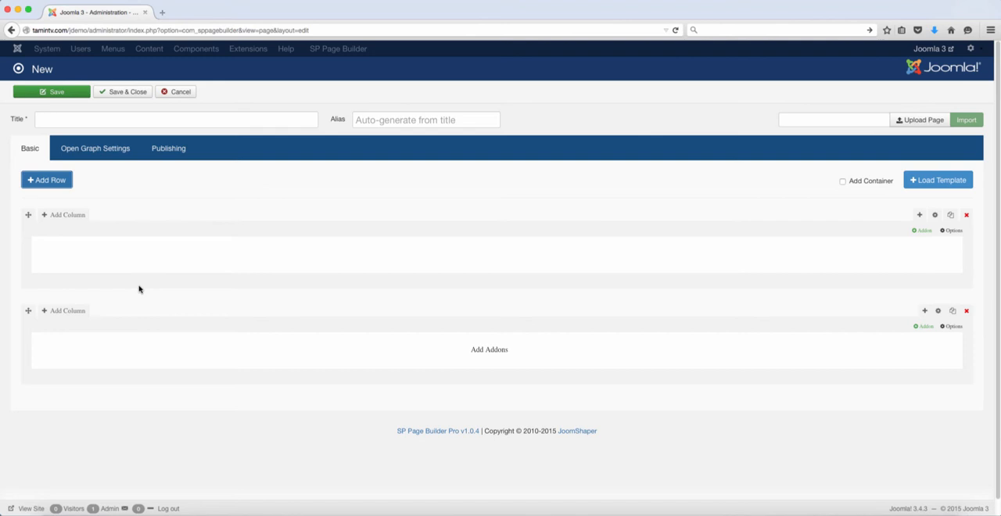
mouse_move(166, 285)
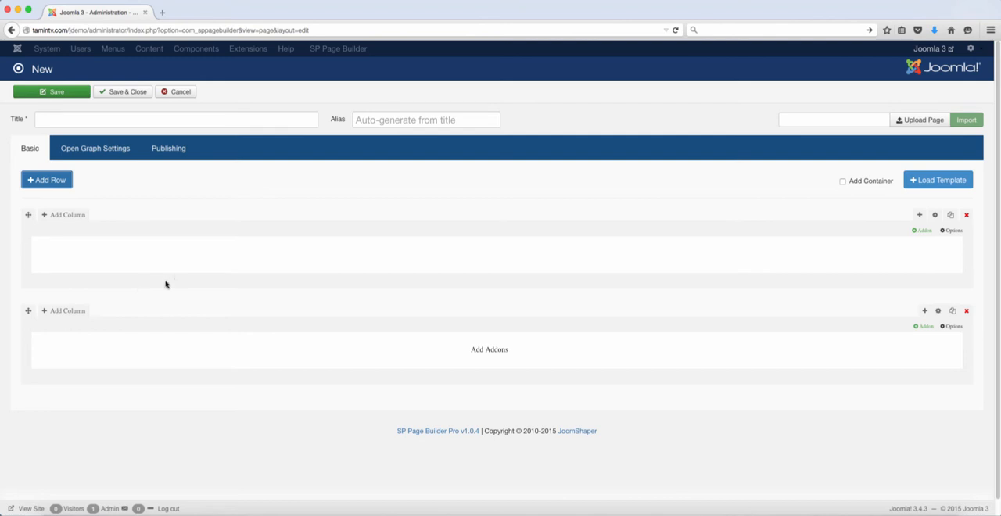
Drag the lower row by its move handle above the upper row
click(66, 214)
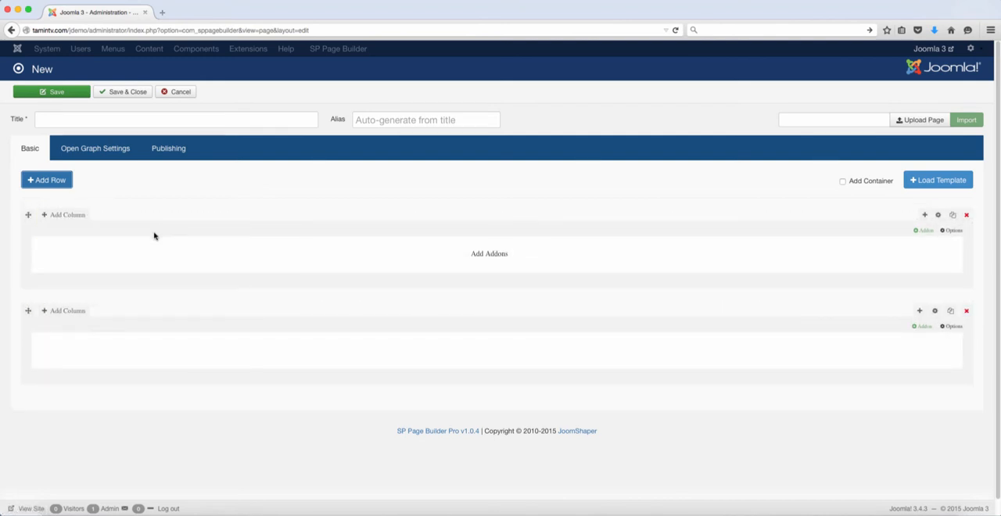
mouse_move(930, 231)
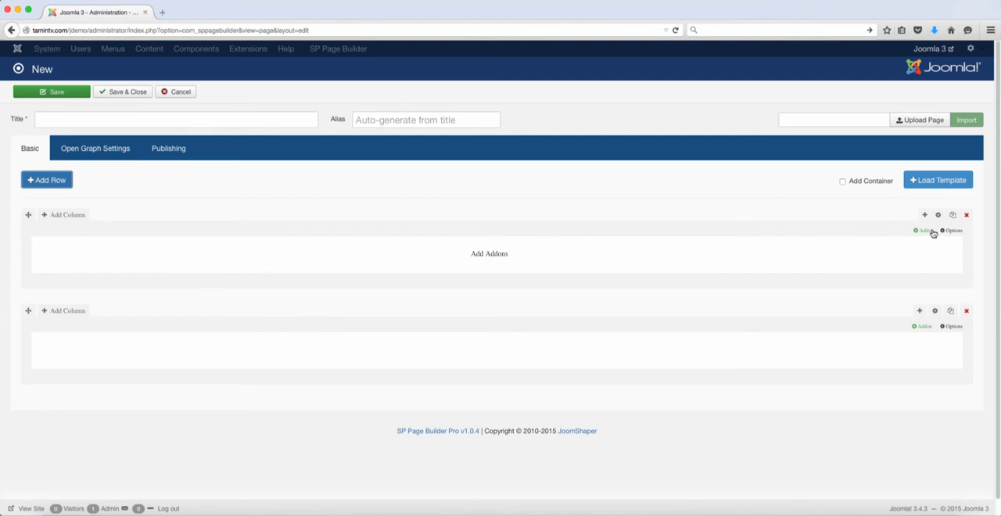
mouse_move(104, 309)
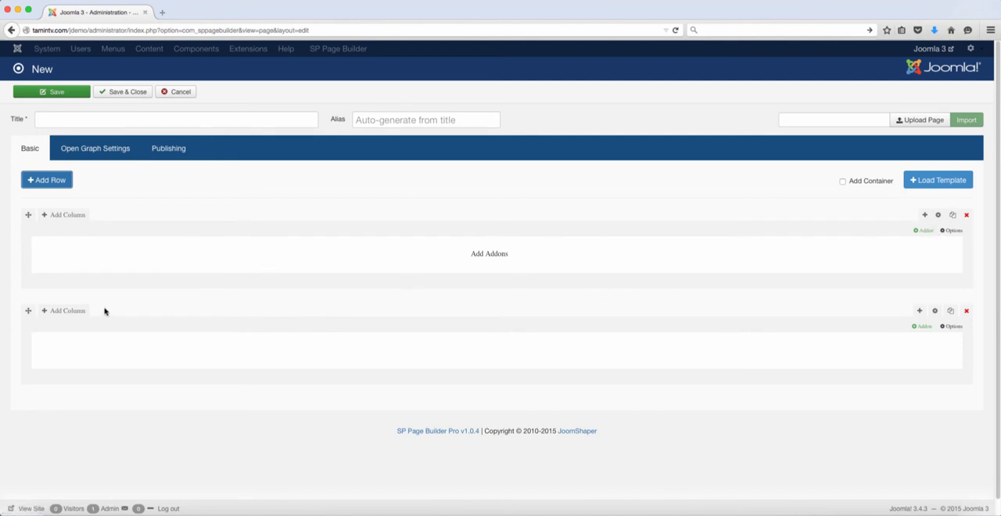
click(66, 214)
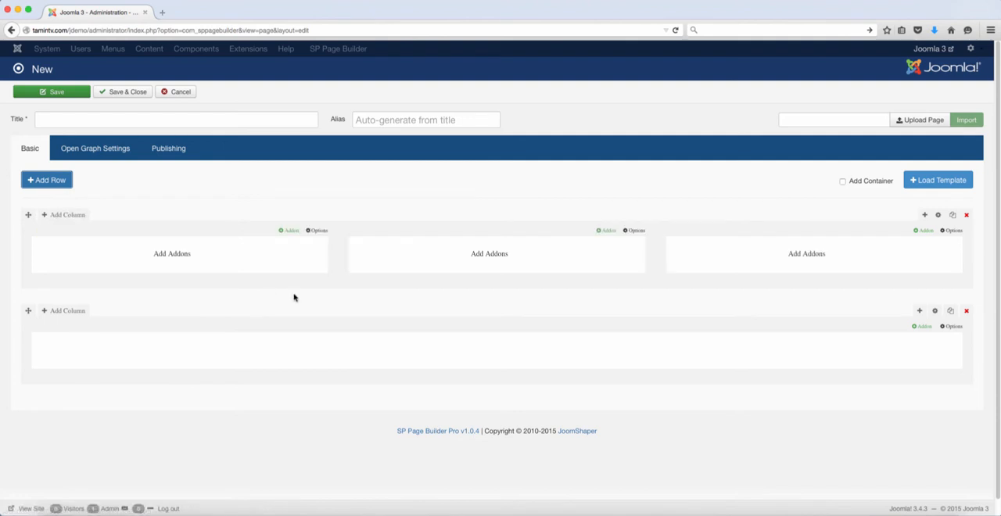
mouse_move(195, 258)
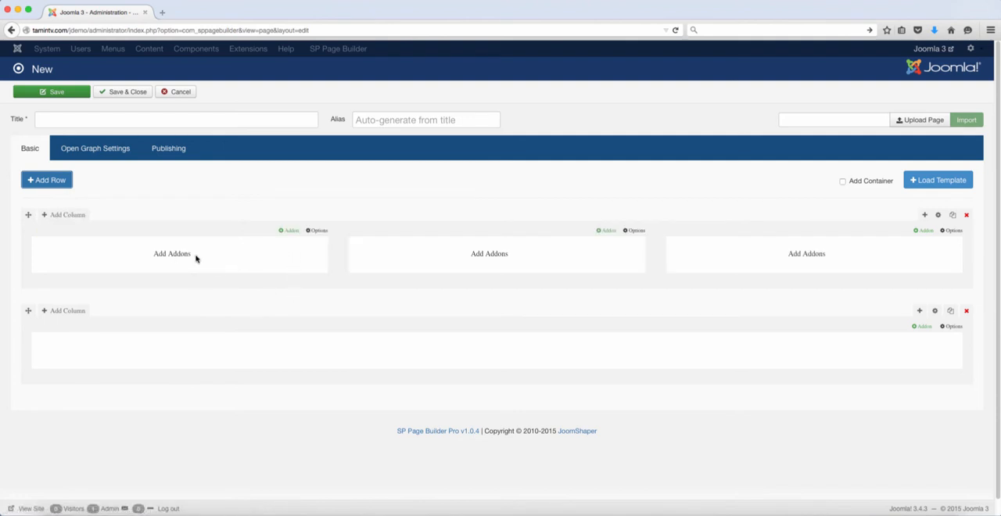
mouse_move(189, 269)
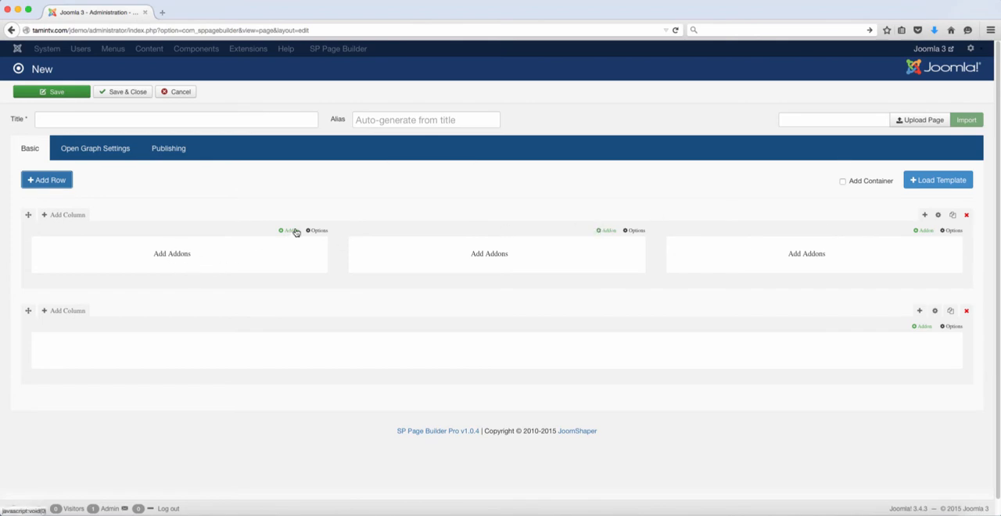
Add a Joomla Module add-on to the first column and duplicate it
click(287, 230)
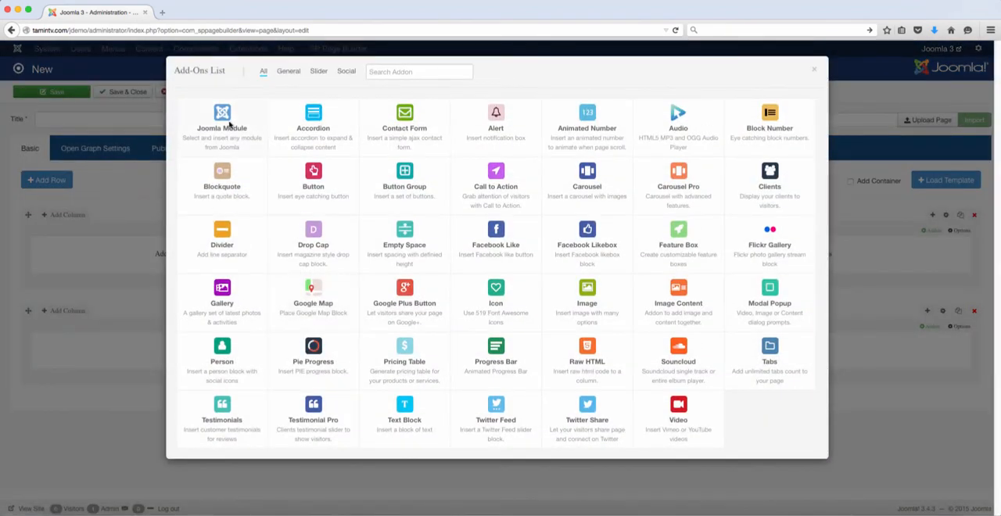
click(222, 125)
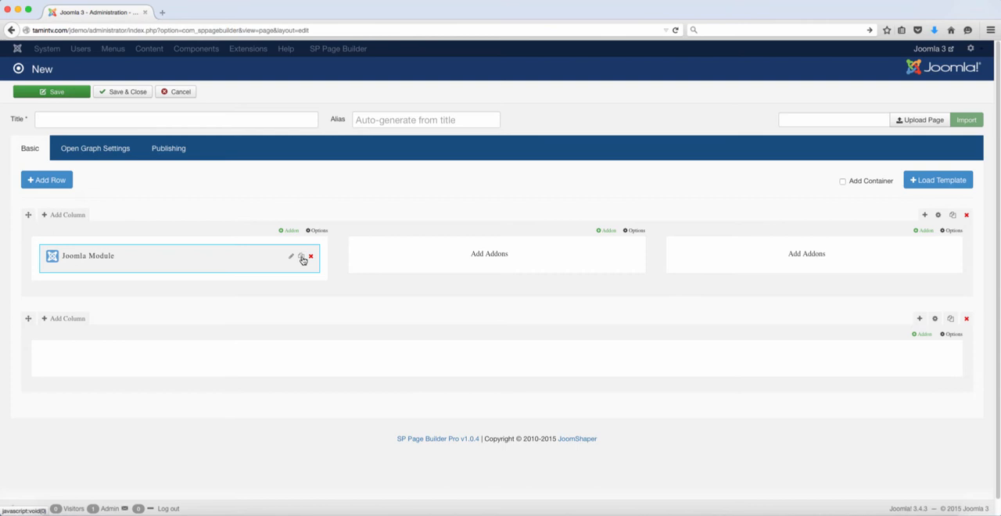
click(301, 256)
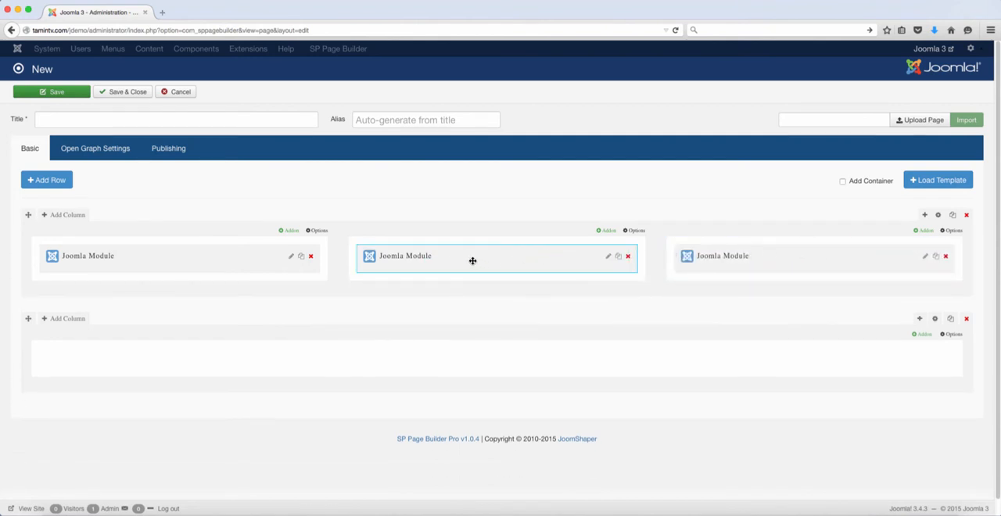
mouse_move(272, 281)
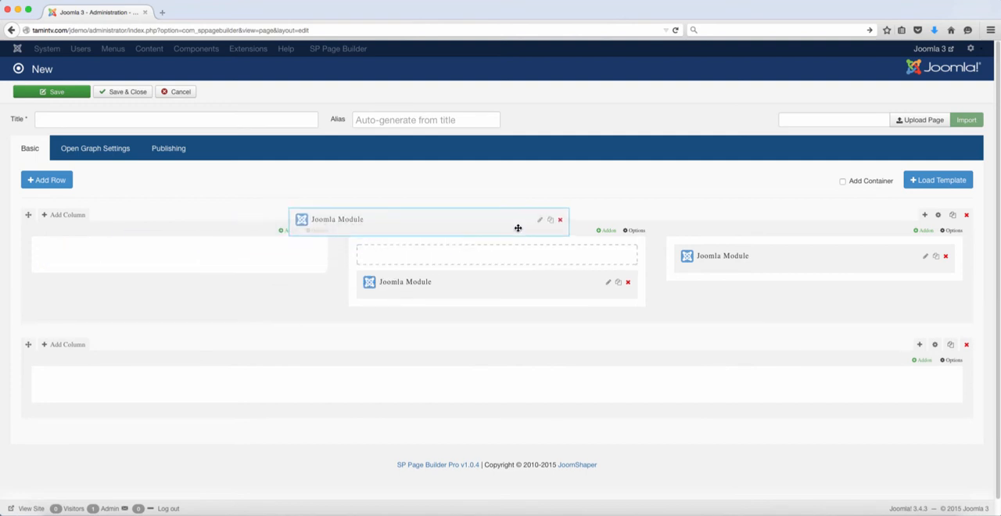
Drag Joomla Modules between columns so every column of both rows holds one
drag(425, 219, 300, 256)
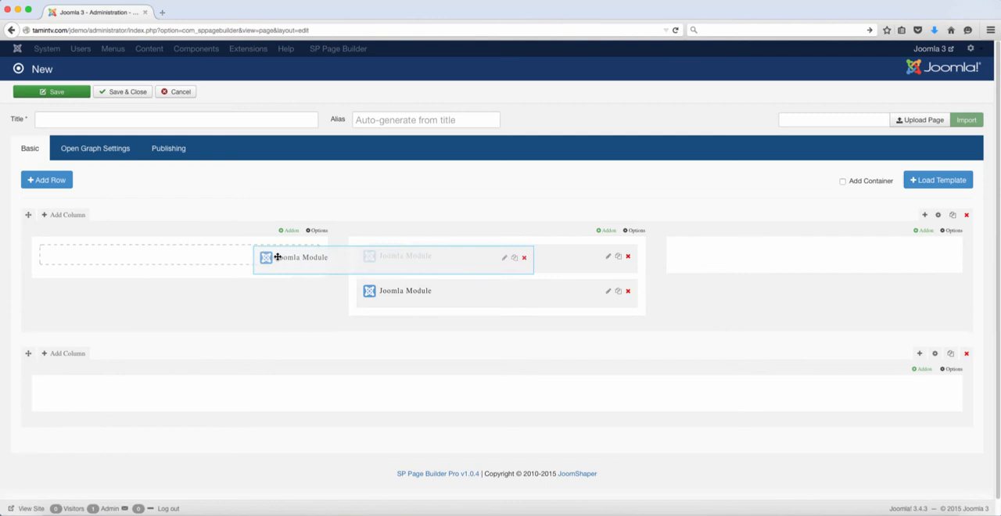
drag(294, 257, 812, 252)
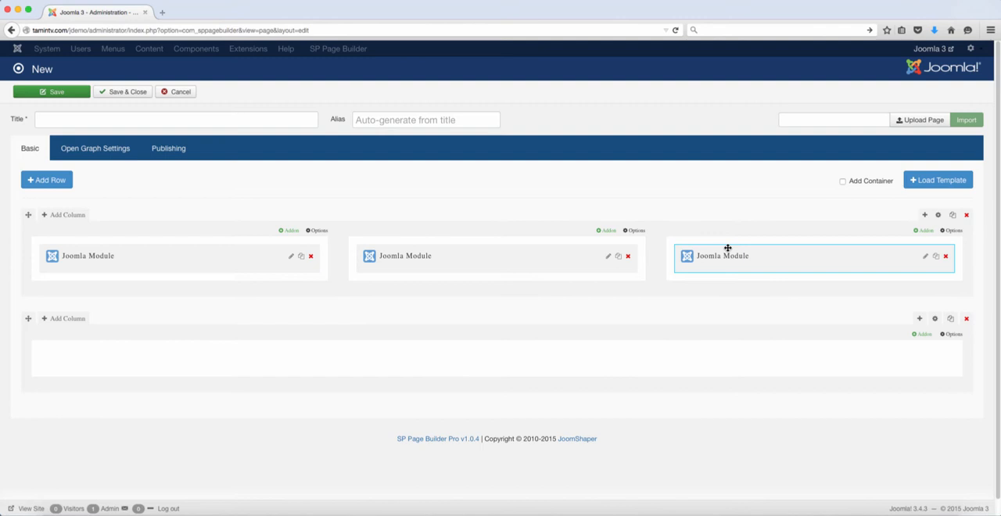
mouse_move(523, 241)
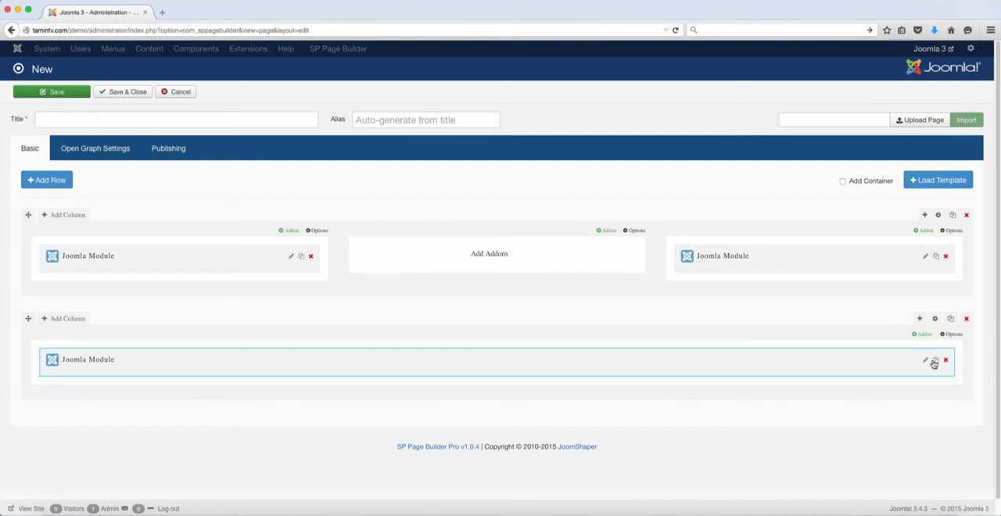
click(935, 359)
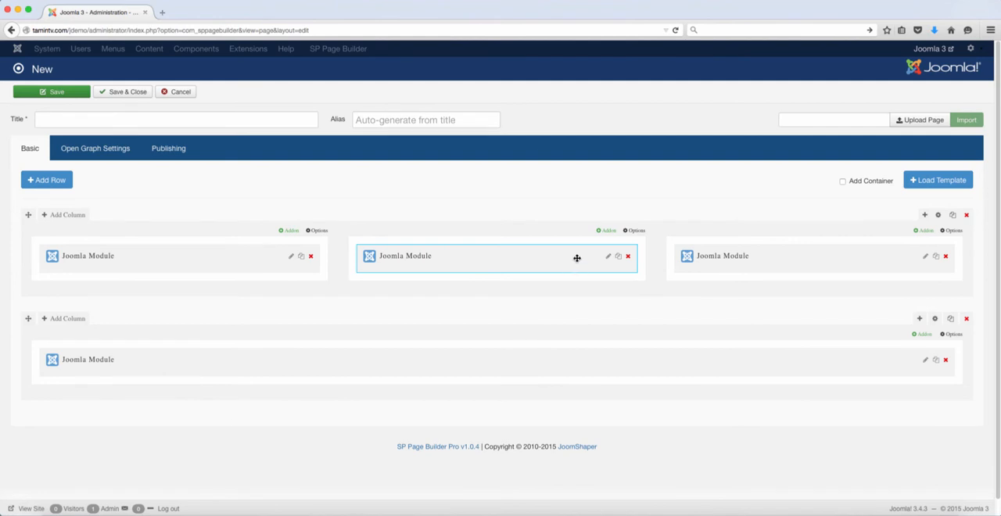
mouse_move(397, 256)
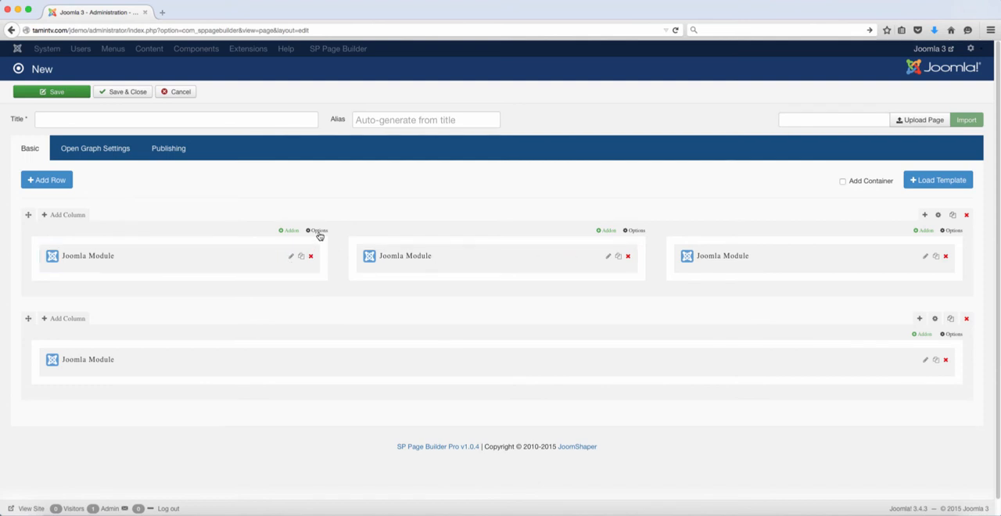
Show the first column's options and check the Background Color picker without changing it
click(319, 229)
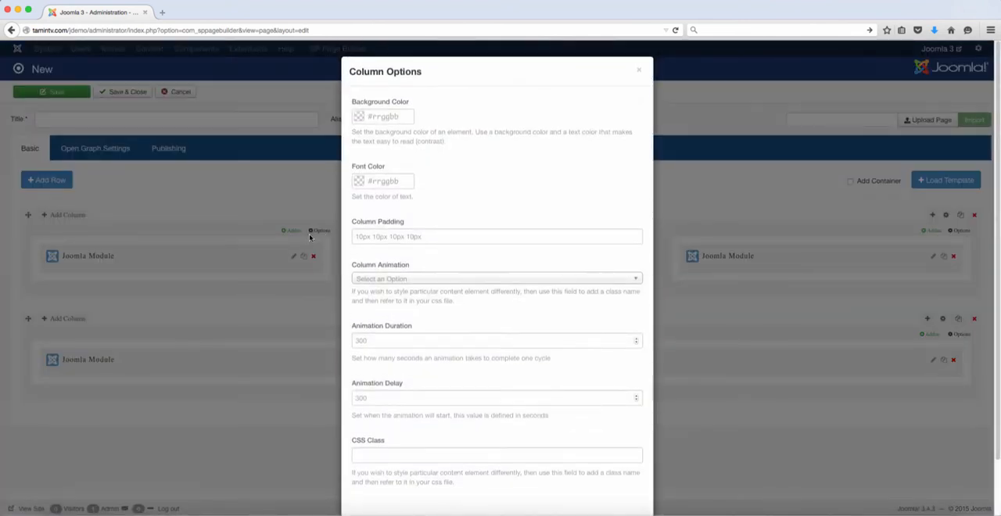
click(383, 116)
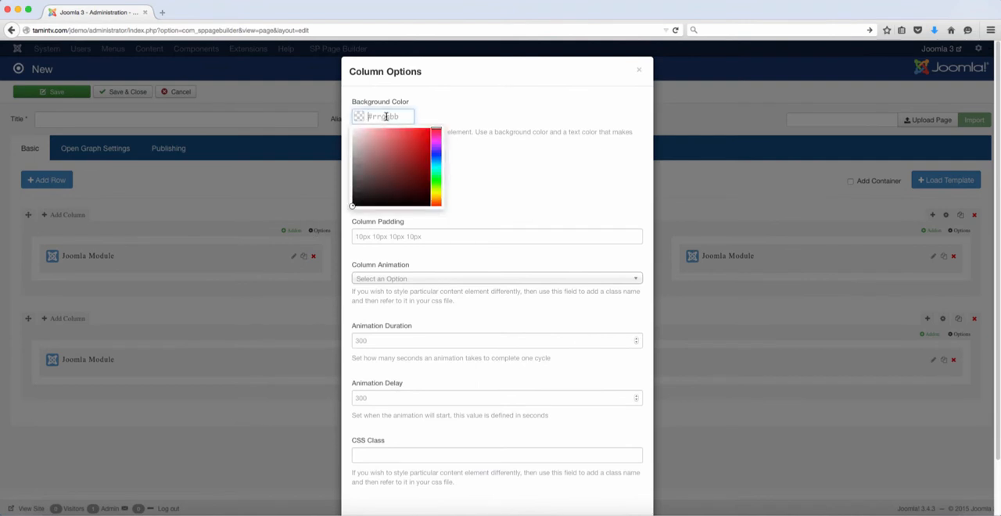
click(444, 191)
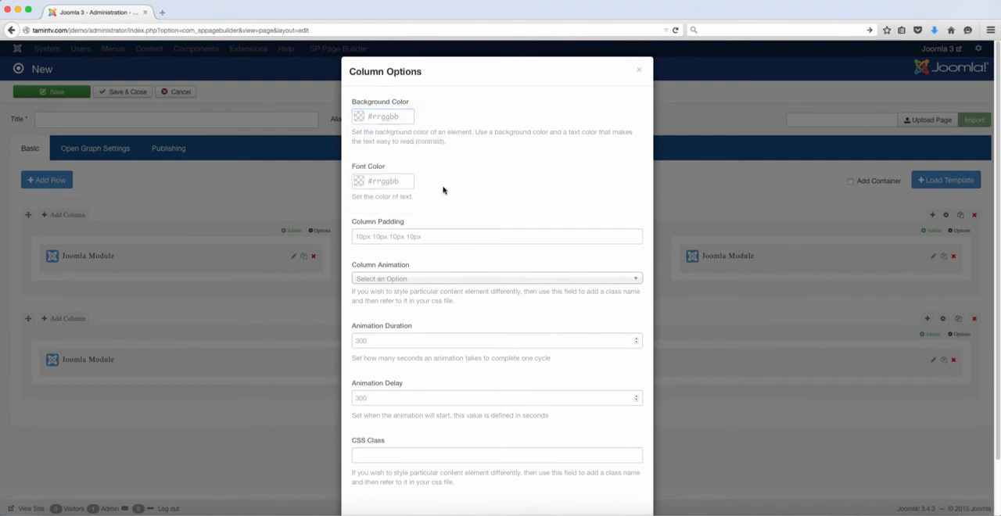
scroll(down, 3)
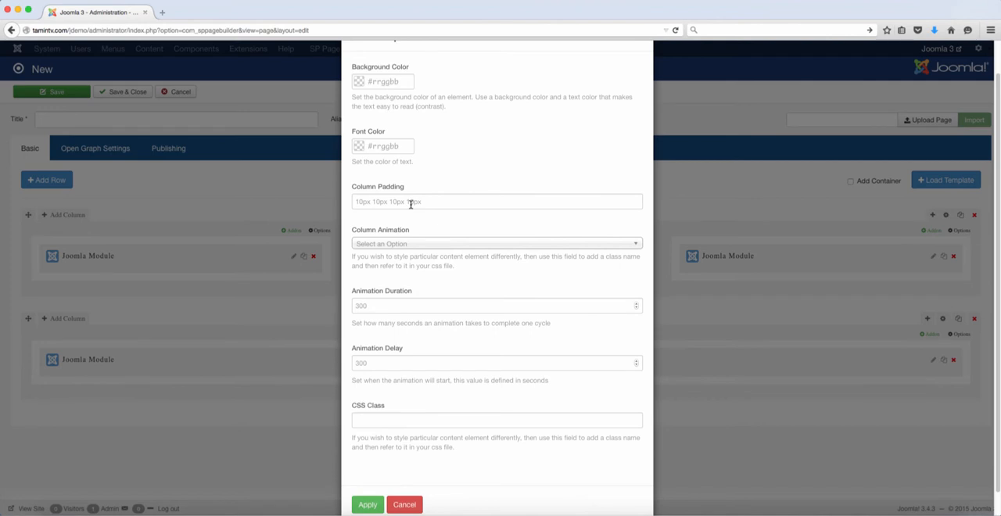
Browse the Column Animation dropdown of available effects, leaving defaults
click(496, 243)
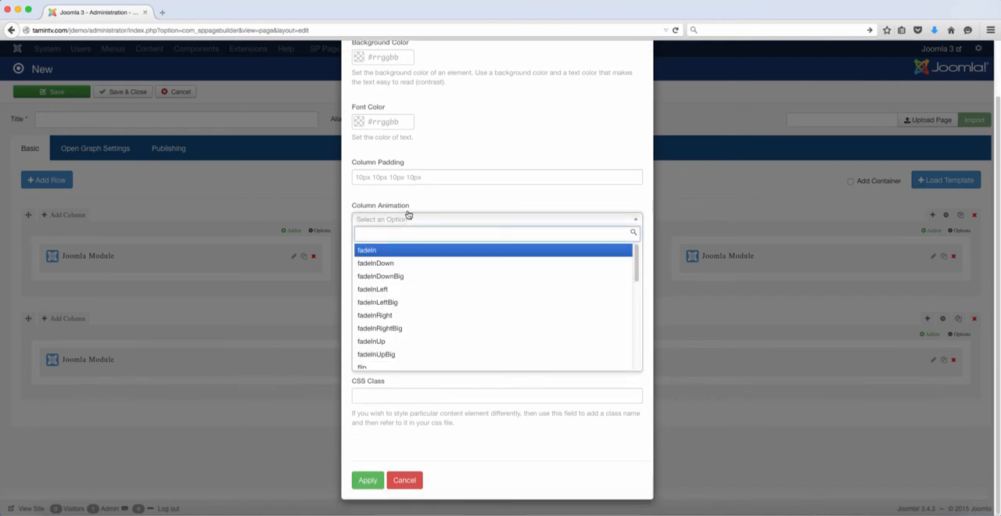
scroll(down, 3)
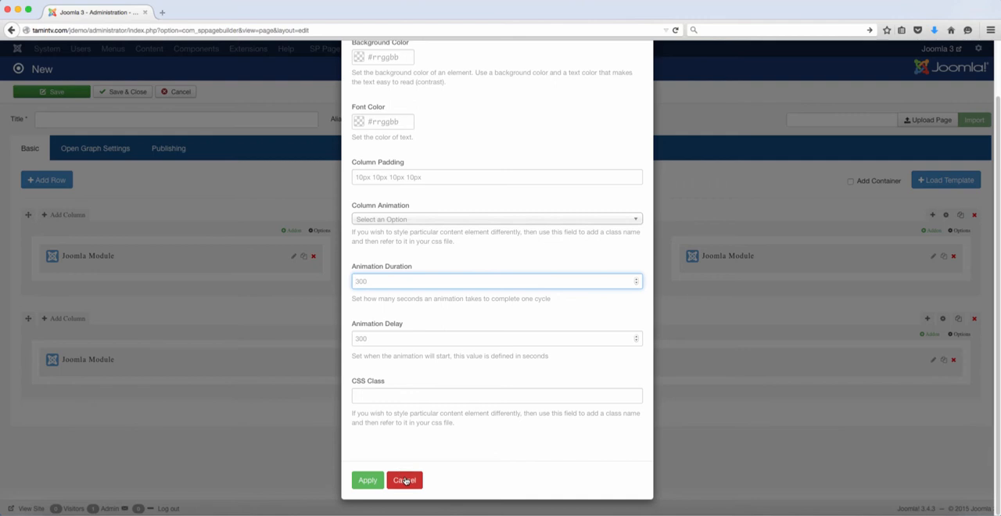
mouse_move(472, 323)
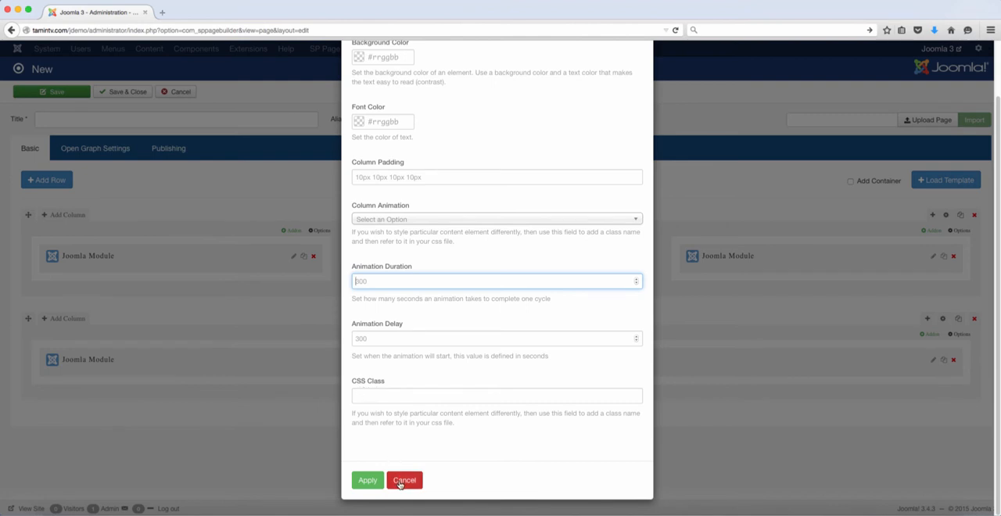
mouse_move(394, 383)
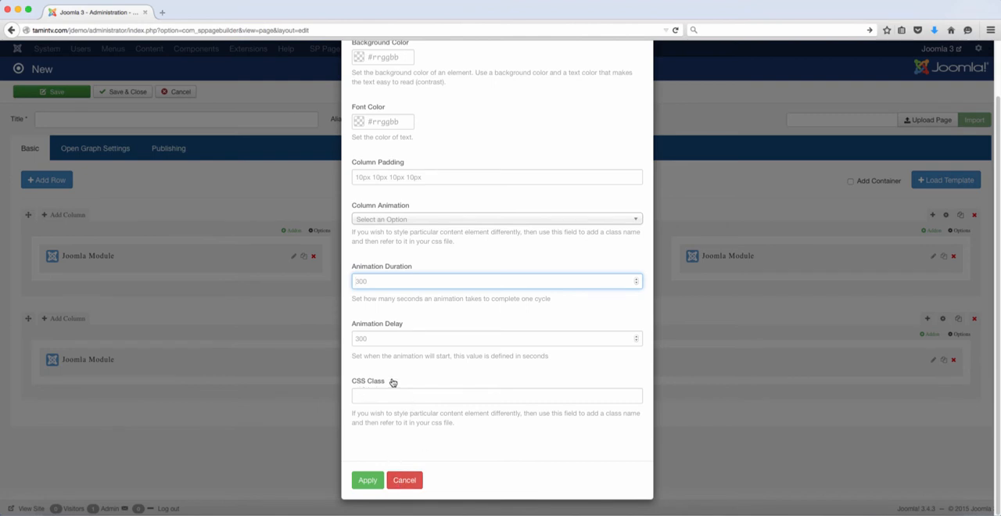
click(497, 281)
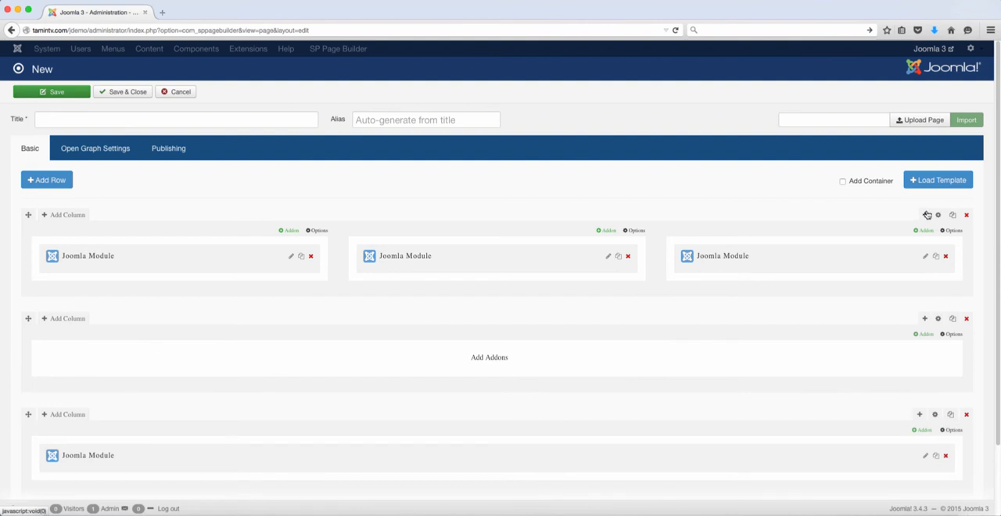
mouse_move(926, 216)
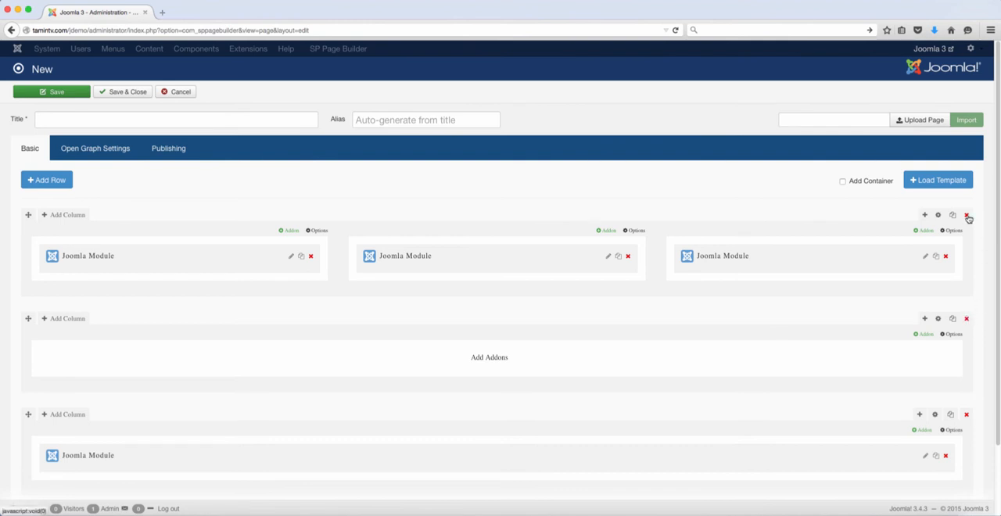
mouse_move(628, 258)
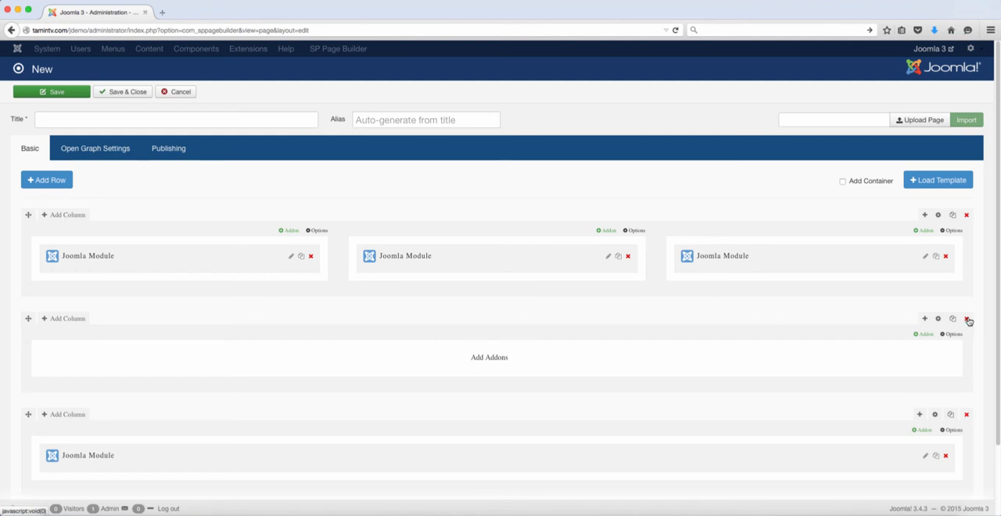
Delete the empty middle row, then delete the middle column's Joomla Module and confirm
click(966, 319)
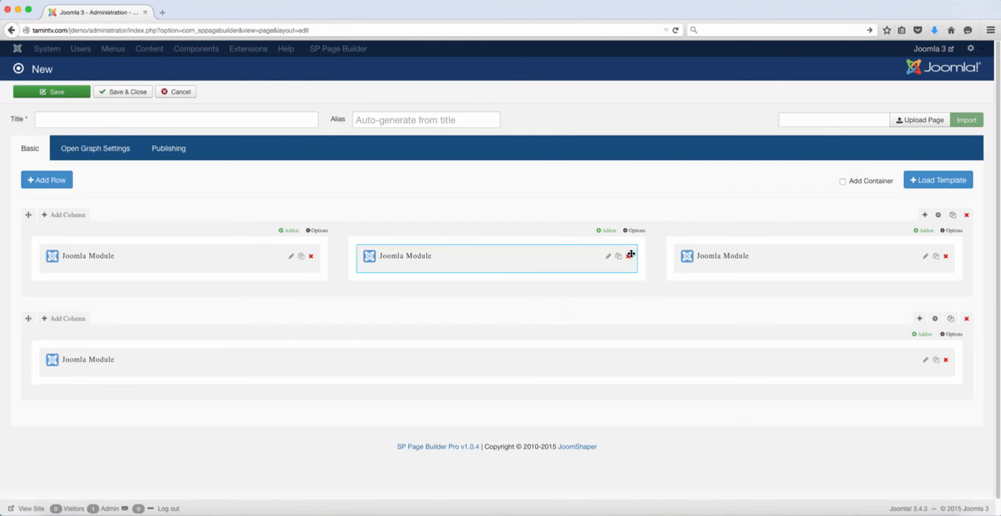
click(629, 256)
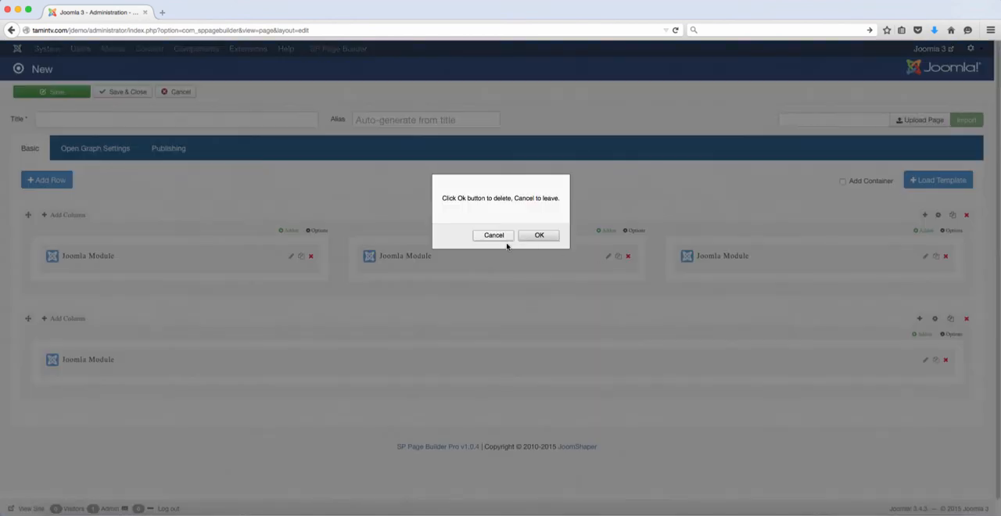
click(538, 234)
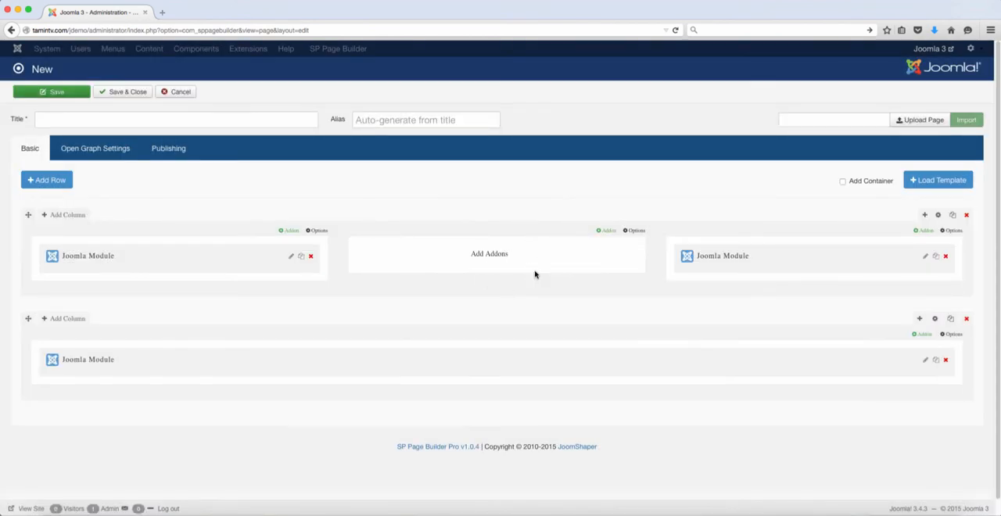
mouse_move(560, 272)
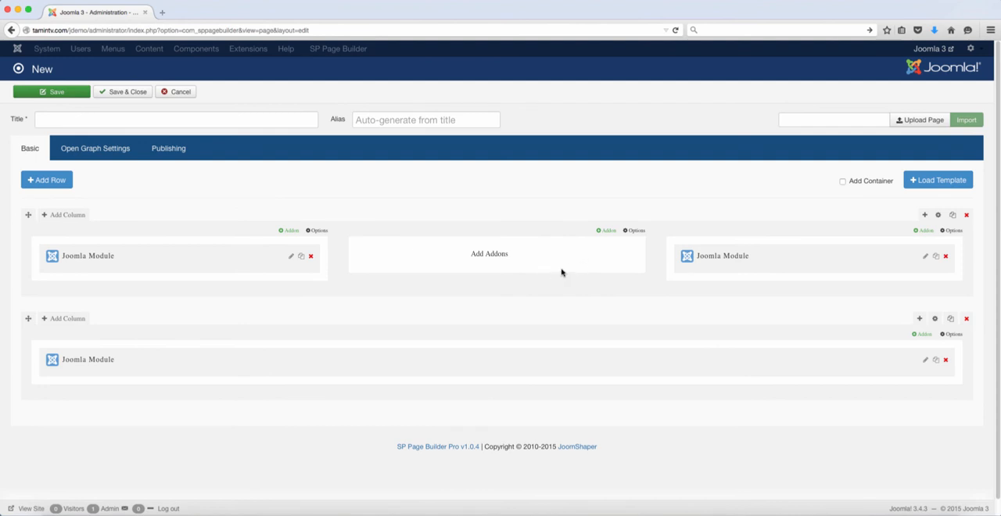
mouse_move(794, 256)
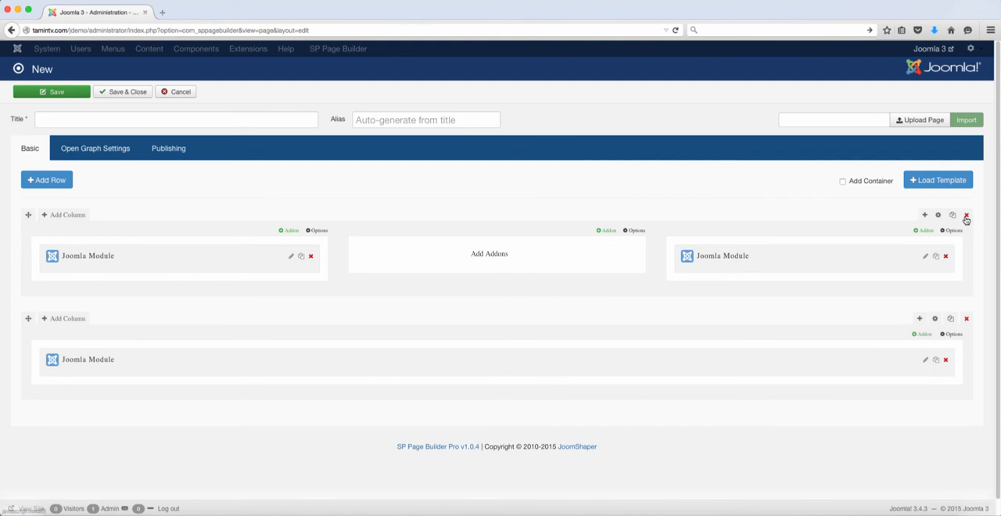
mouse_move(782, 275)
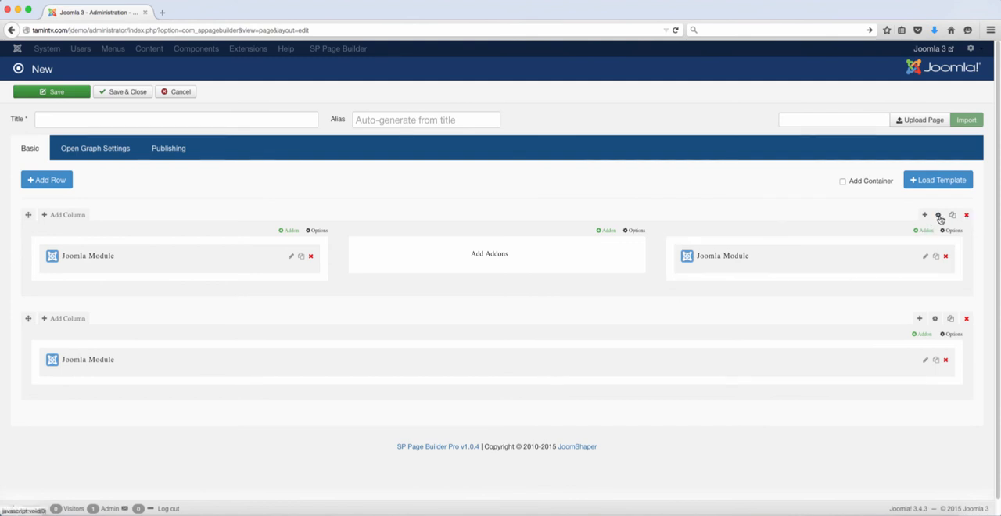
Show the first row's Row Options and look at the section title field and settings below
click(945, 216)
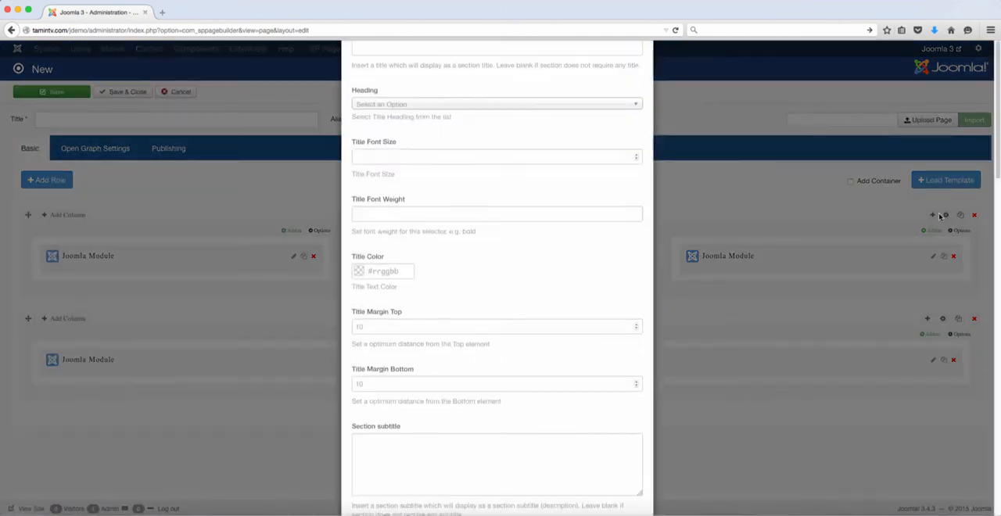
scroll(up, 3)
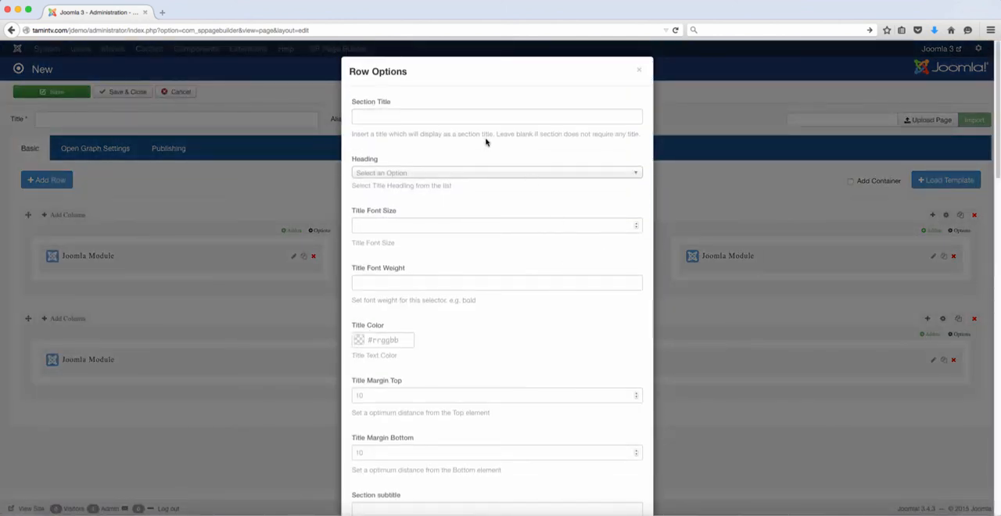
mouse_move(474, 110)
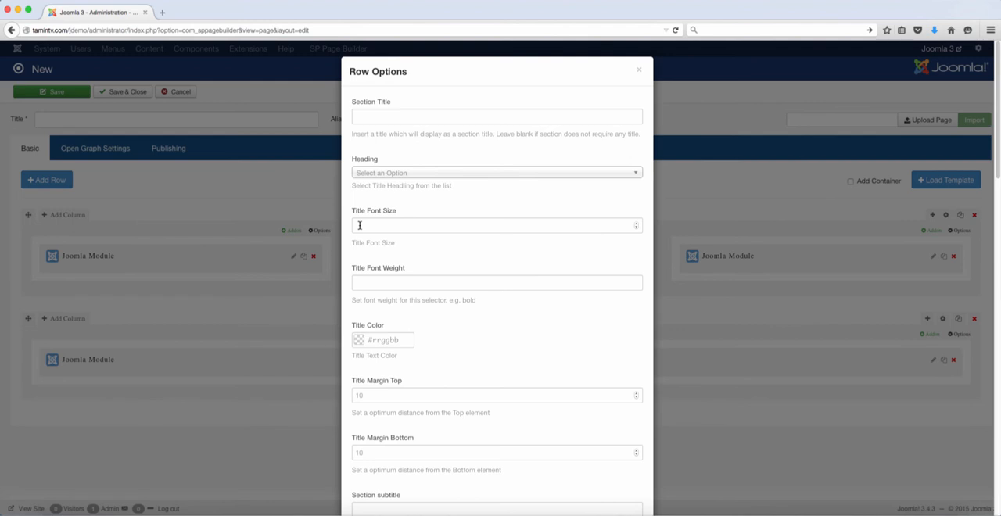
click(495, 115)
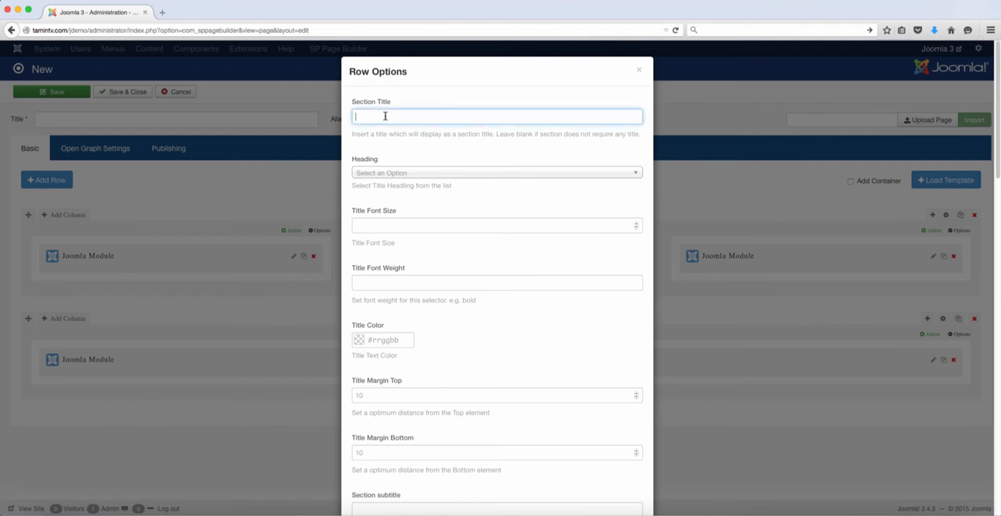
click(495, 172)
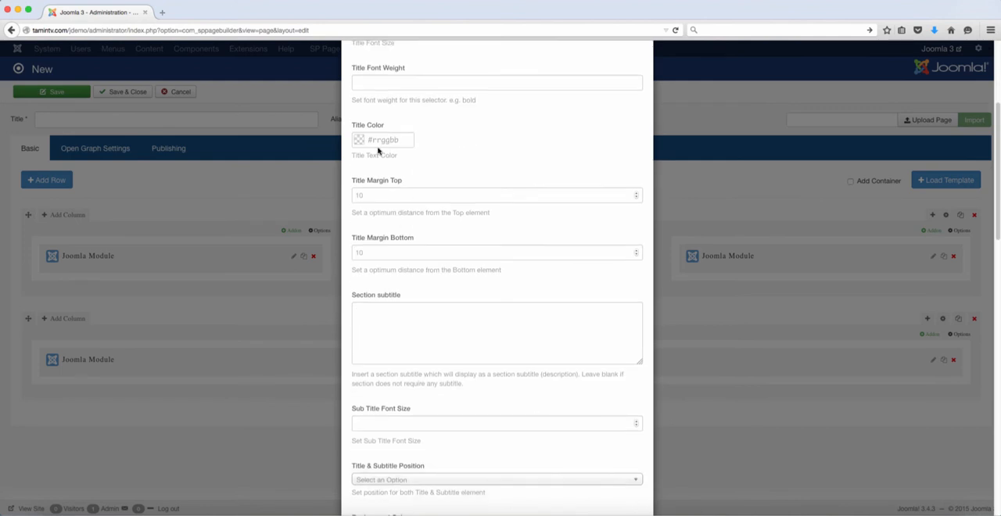
scroll(down, 3)
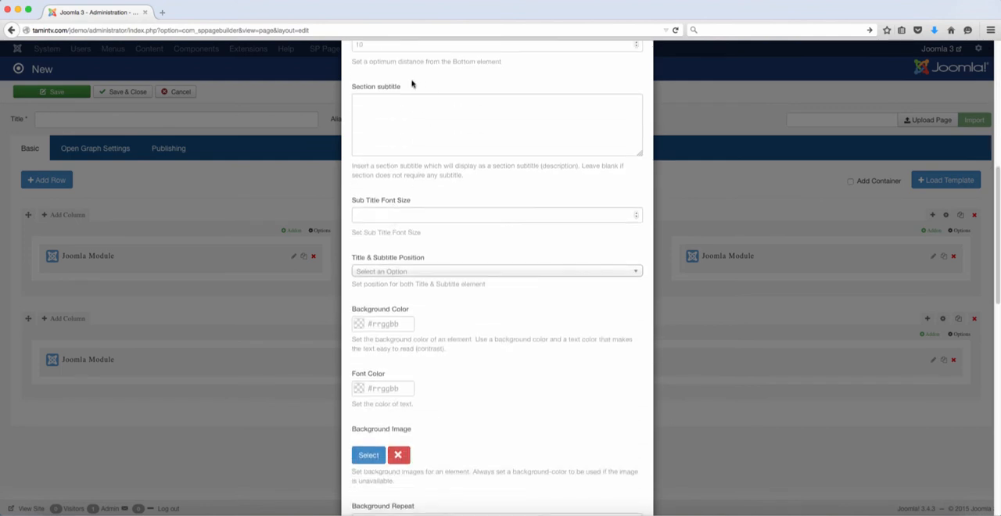
scroll(down, 3)
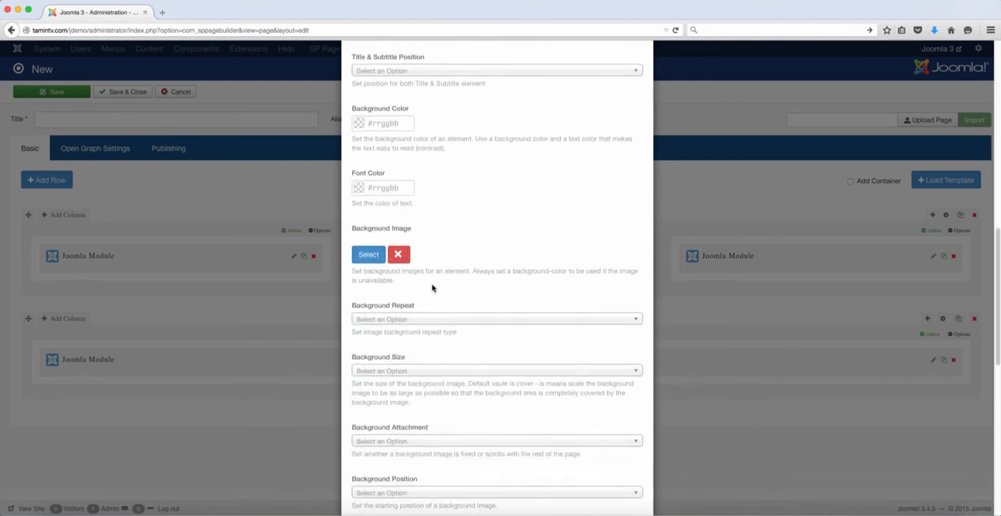
scroll(down, 3)
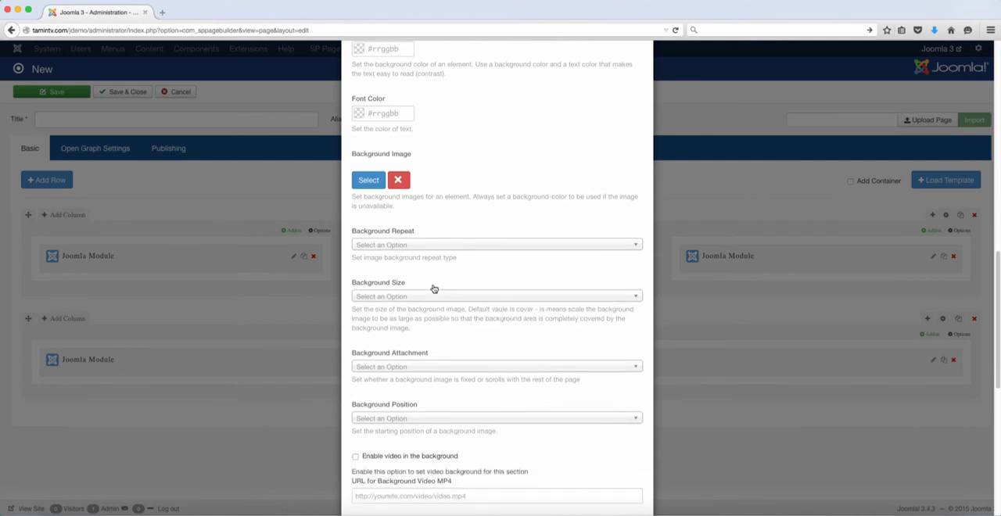
Scroll through the remaining row settings and cancel without applying changes
scroll(up, 3)
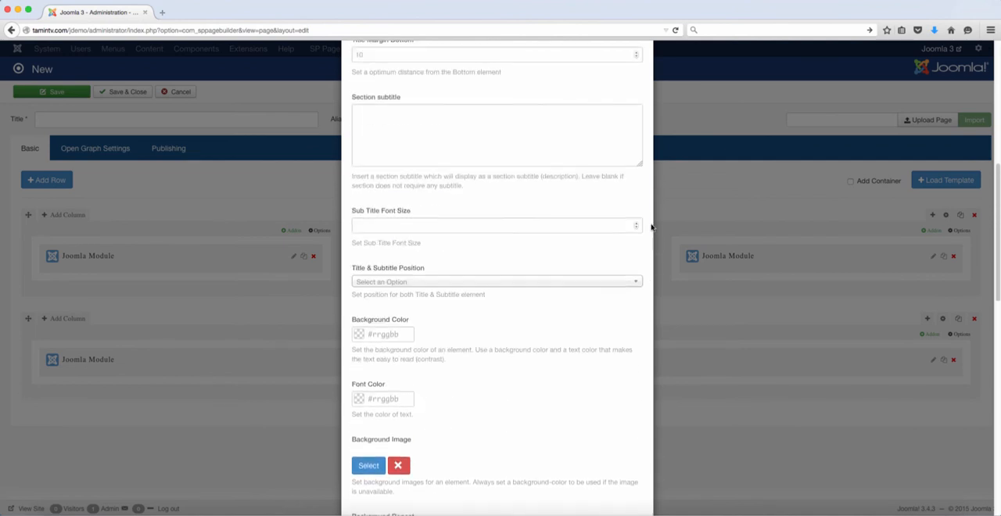
scroll(up, 3)
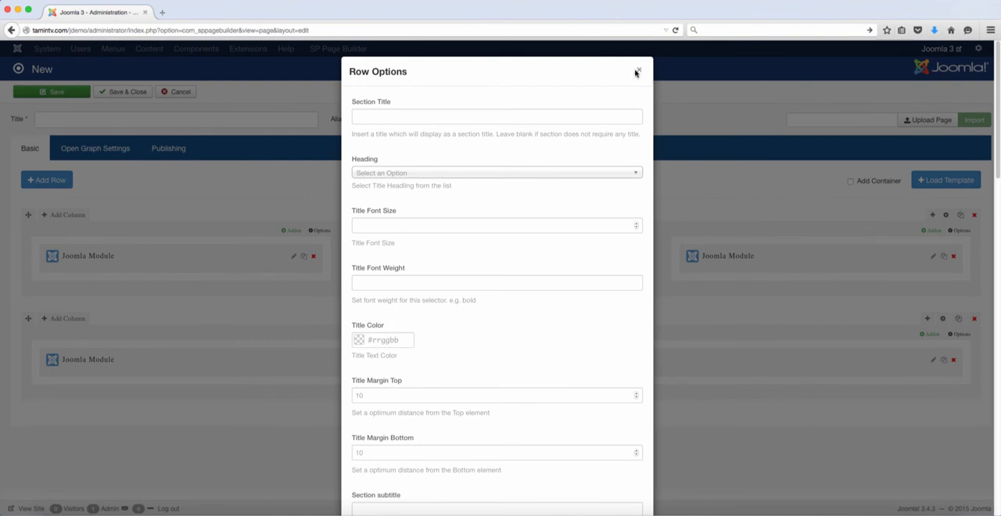
scroll(down, 3)
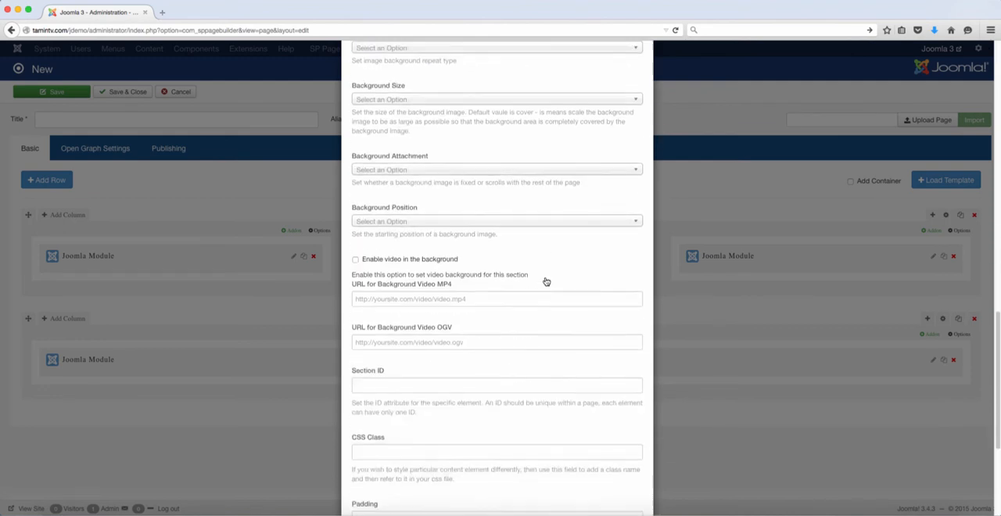
scroll(down, 3)
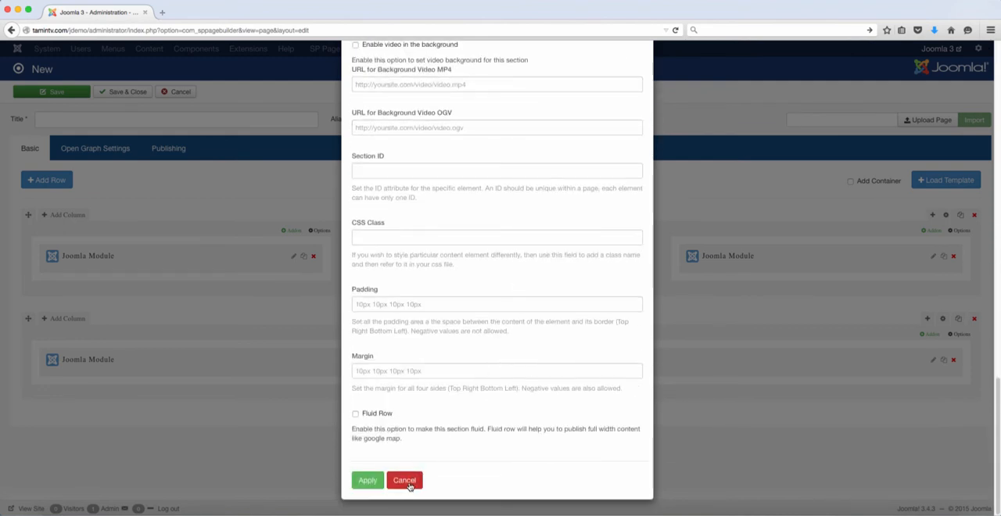
scroll(up, 3)
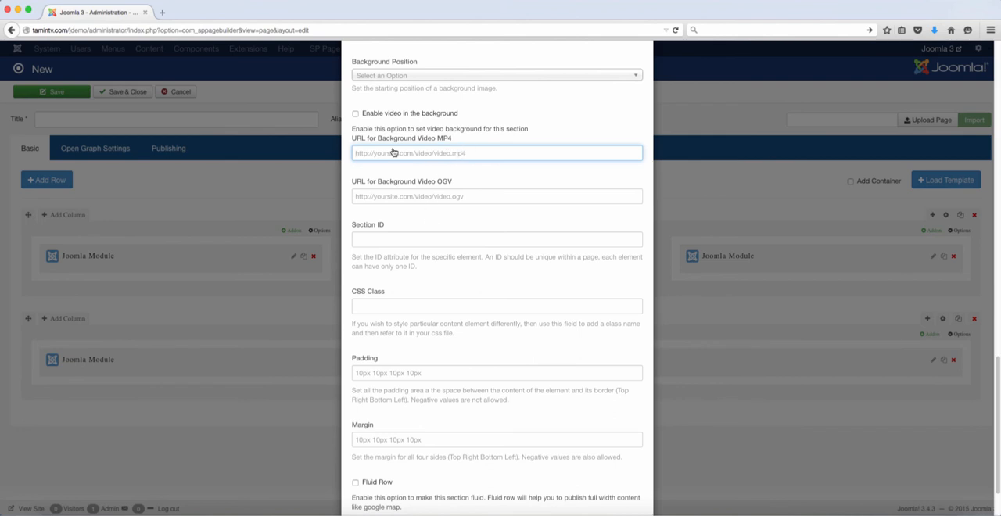
mouse_move(452, 180)
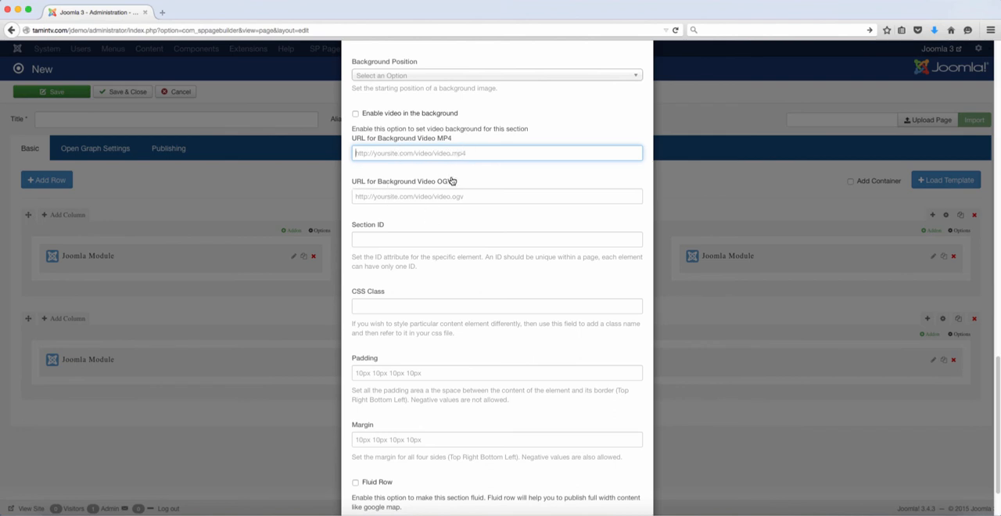
mouse_move(441, 225)
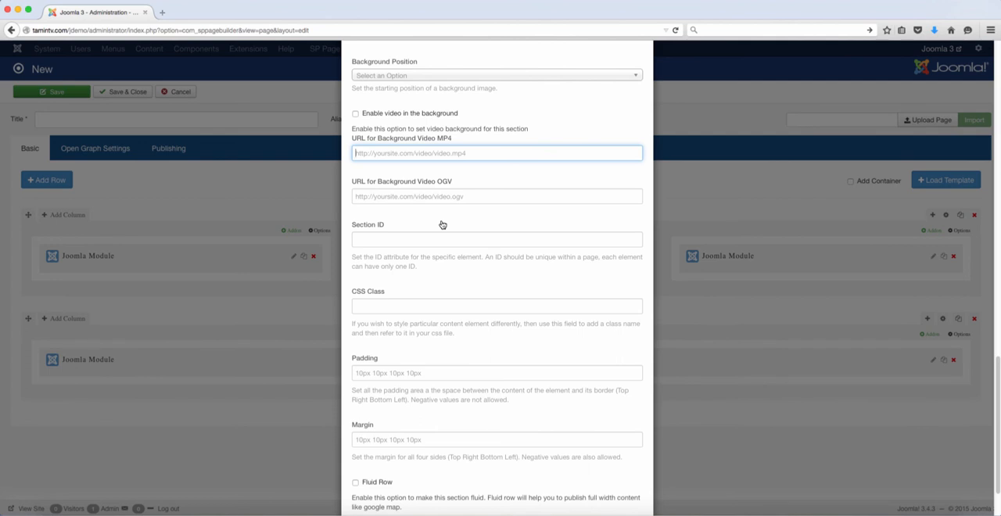
scroll(down, 3)
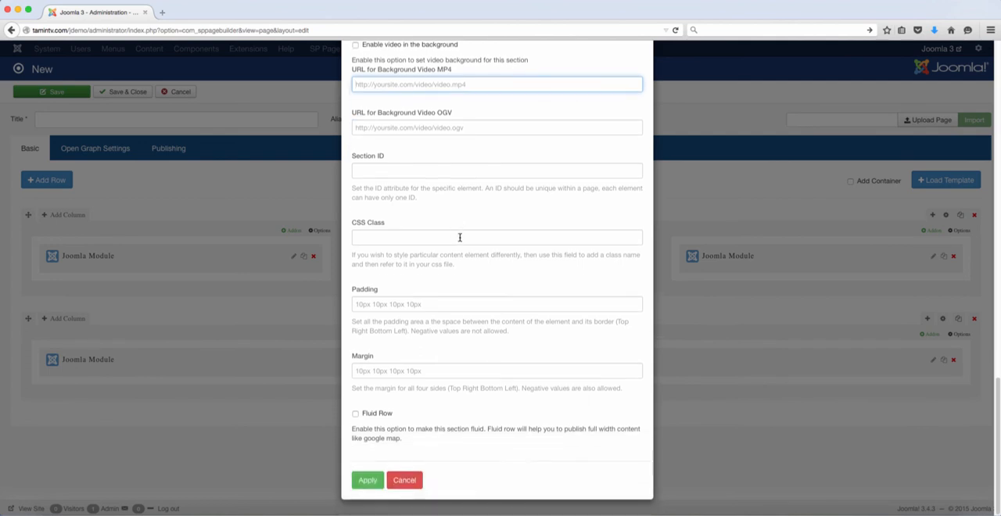
mouse_move(333, 321)
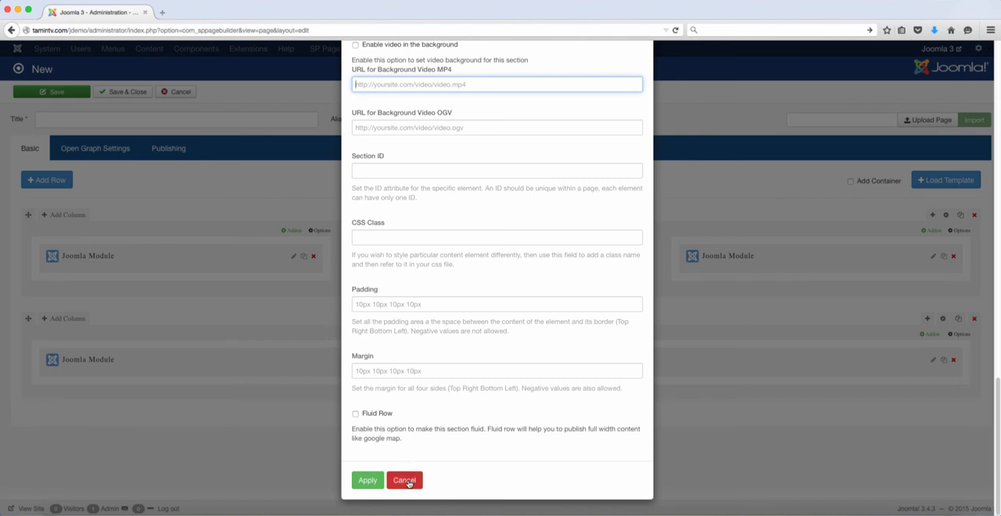
click(403, 480)
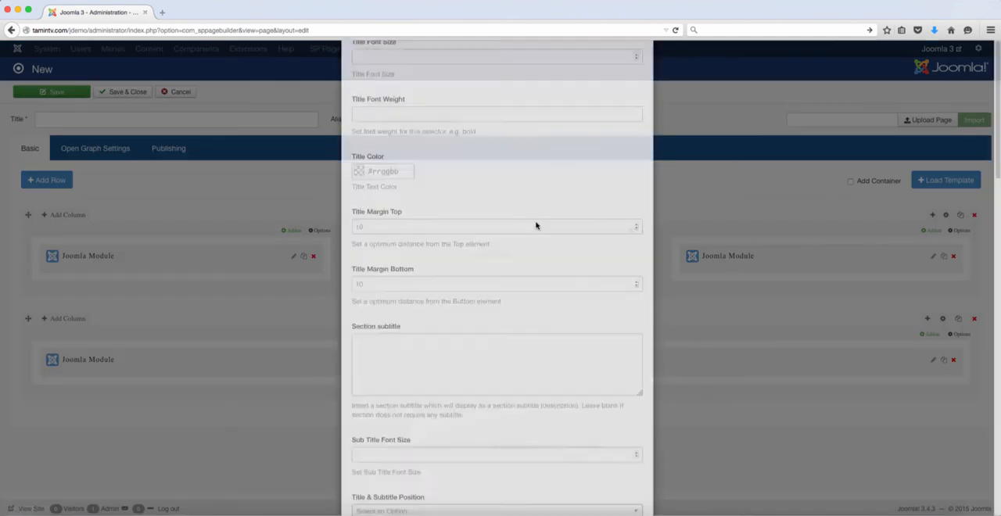
scroll(up, 3)
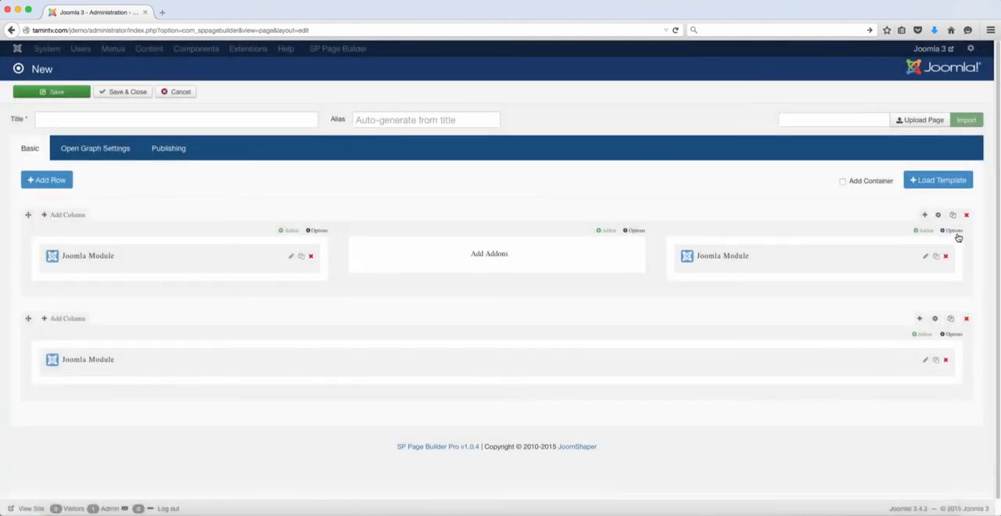
mouse_move(863, 243)
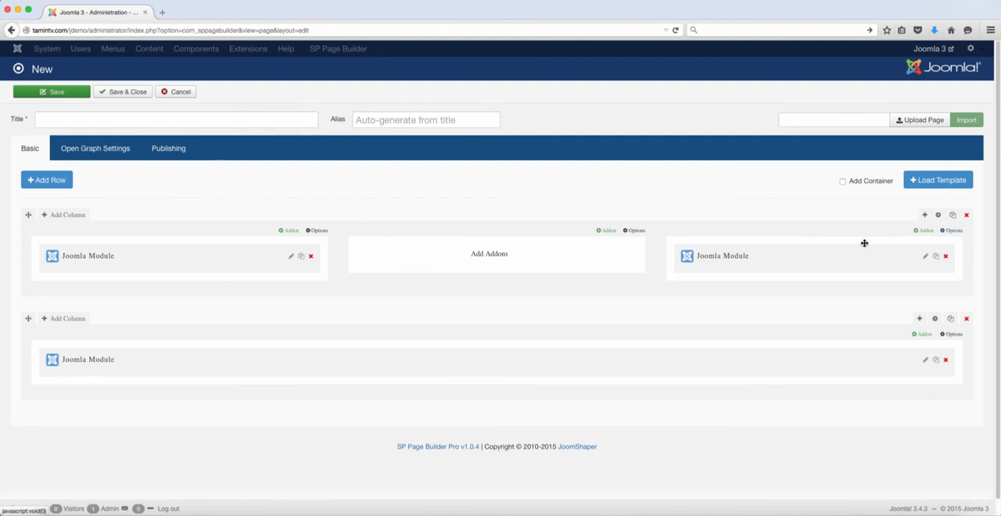
mouse_move(608, 231)
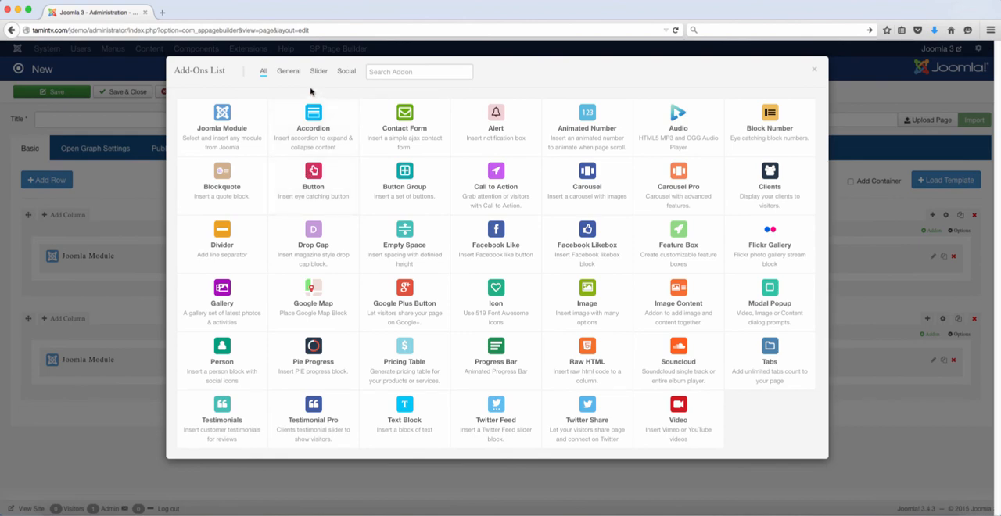
Filter the Add-Ons List by General, Slider, Social and All, then close it
click(287, 72)
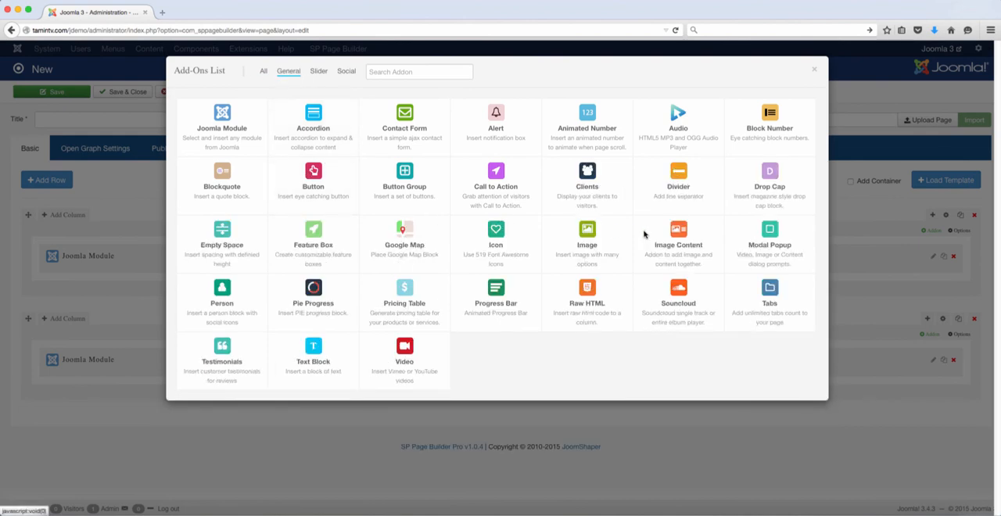
mouse_move(319, 71)
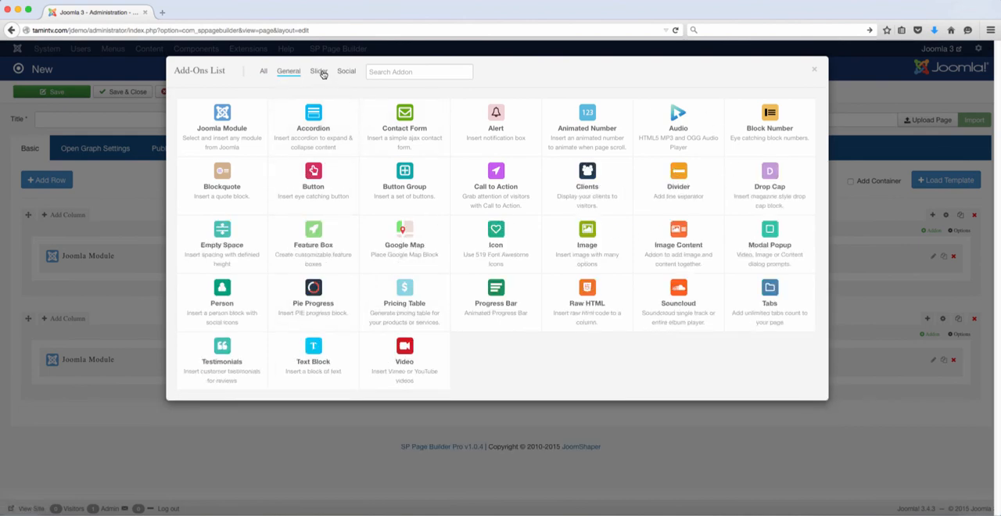
click(319, 72)
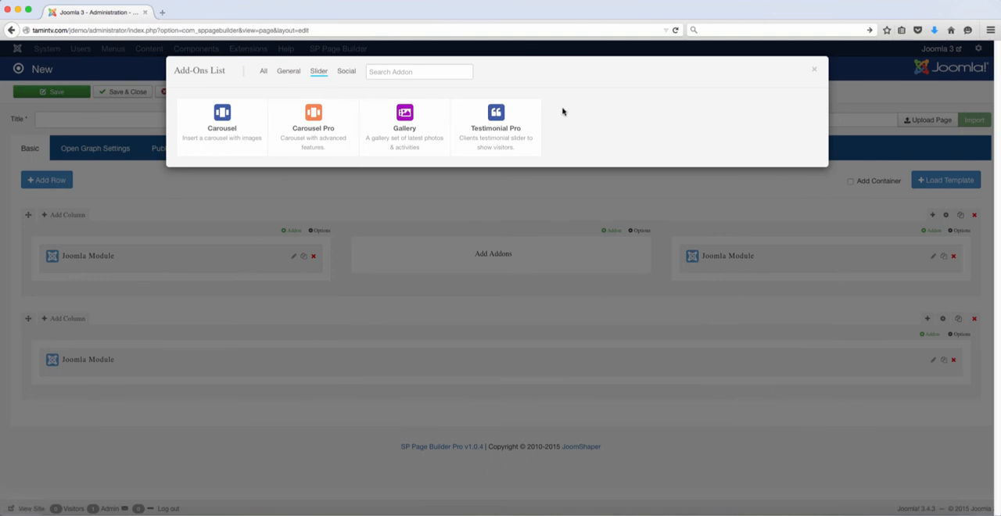
click(345, 72)
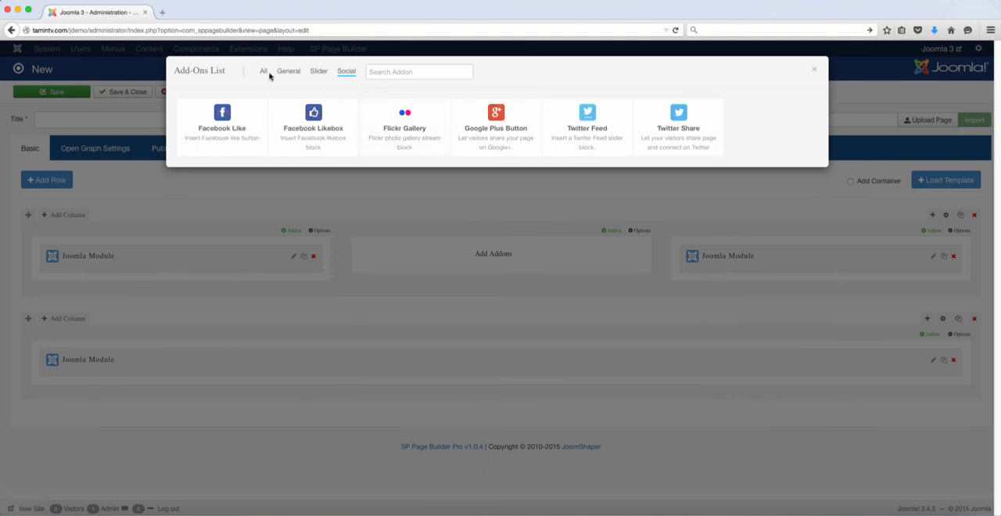
click(263, 72)
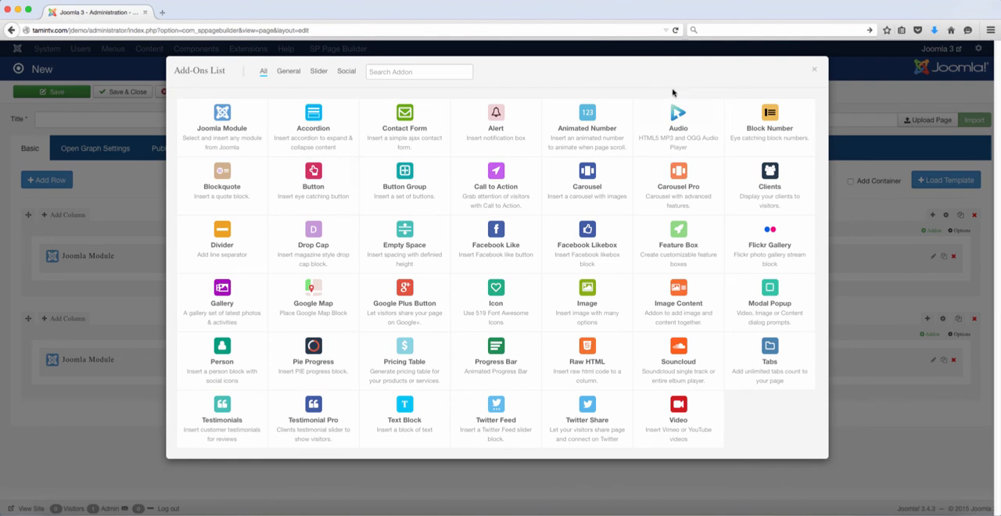
mouse_move(413, 157)
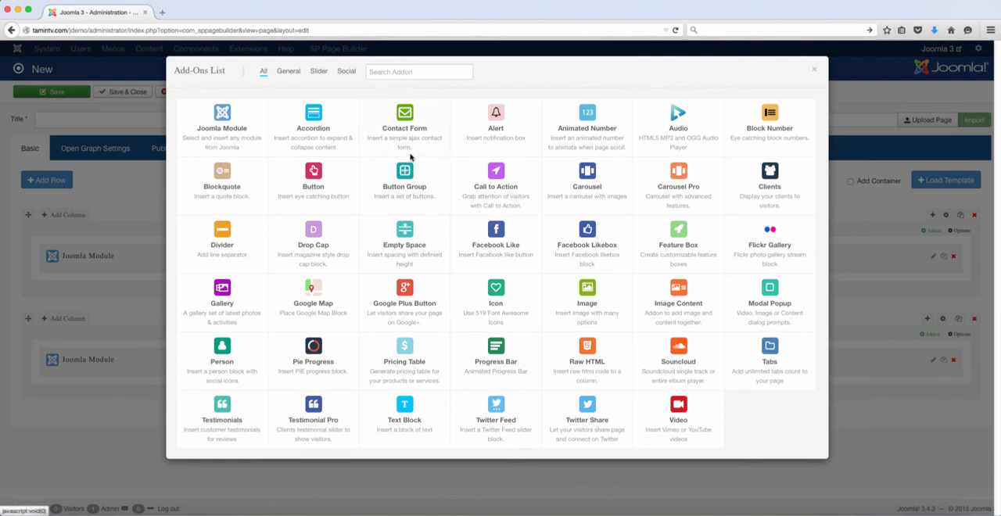
mouse_move(418, 186)
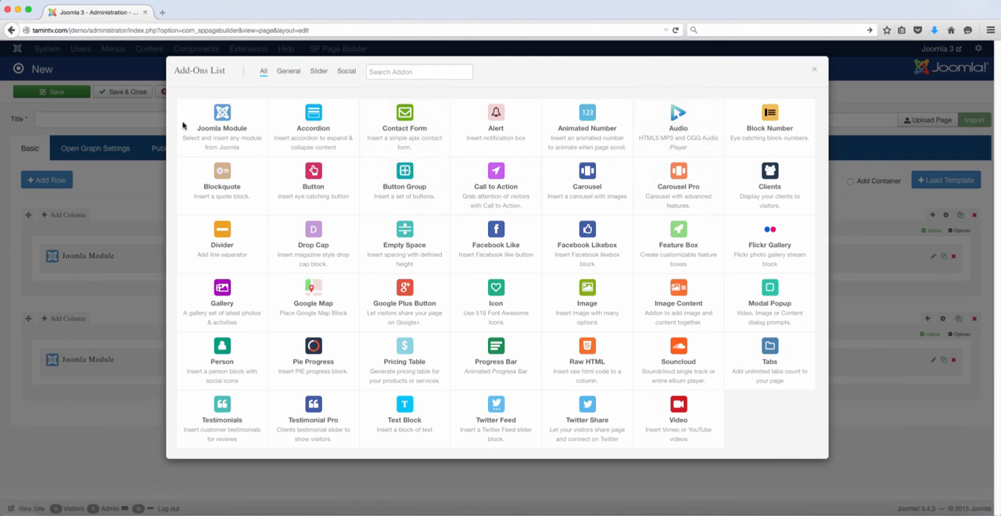
mouse_move(377, 175)
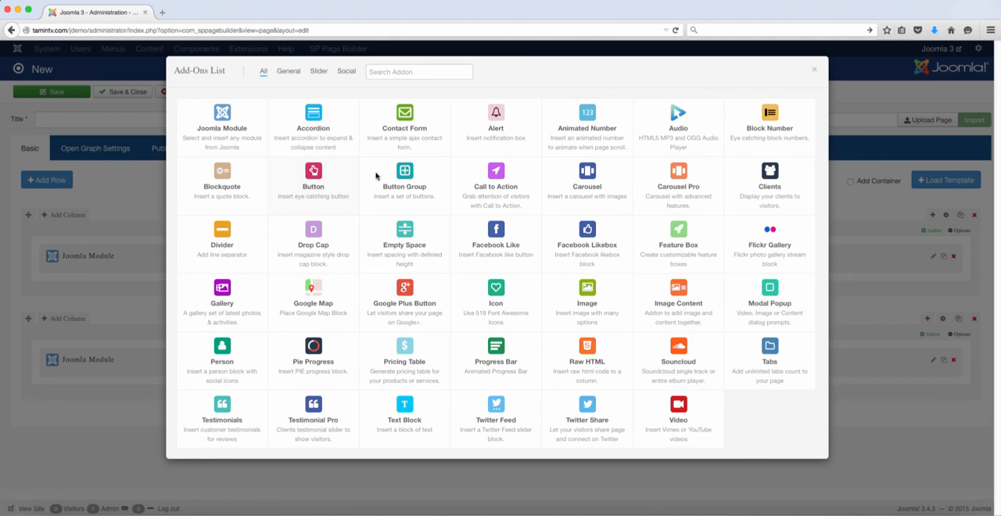
mouse_move(595, 125)
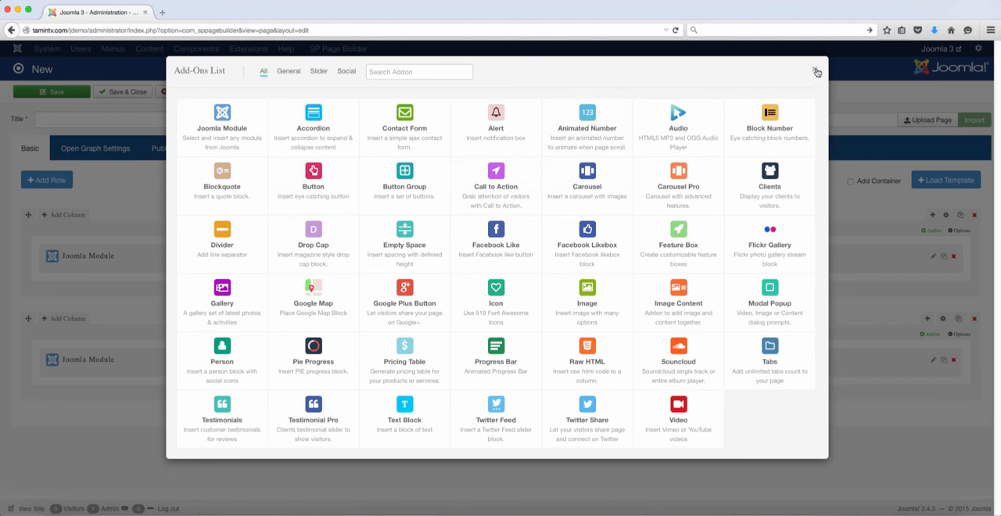
click(816, 71)
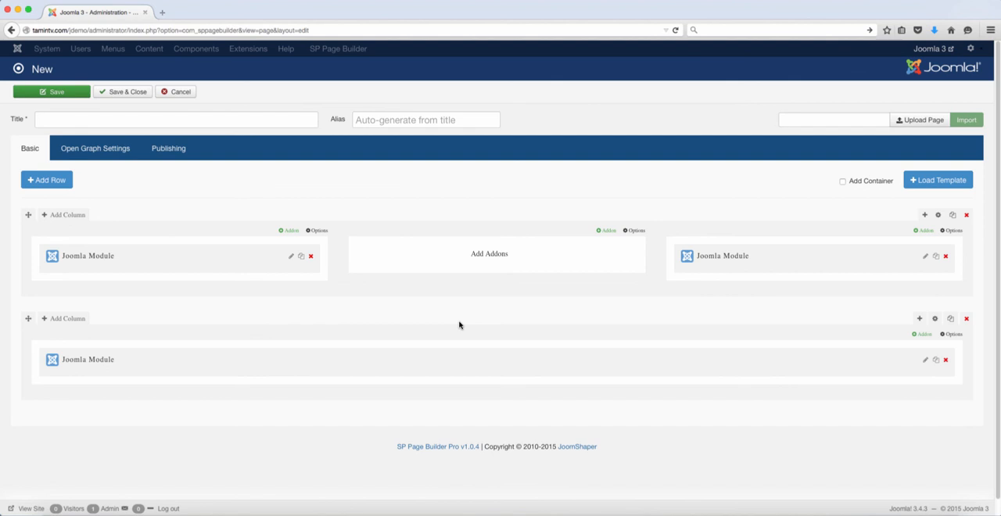
mouse_move(501, 319)
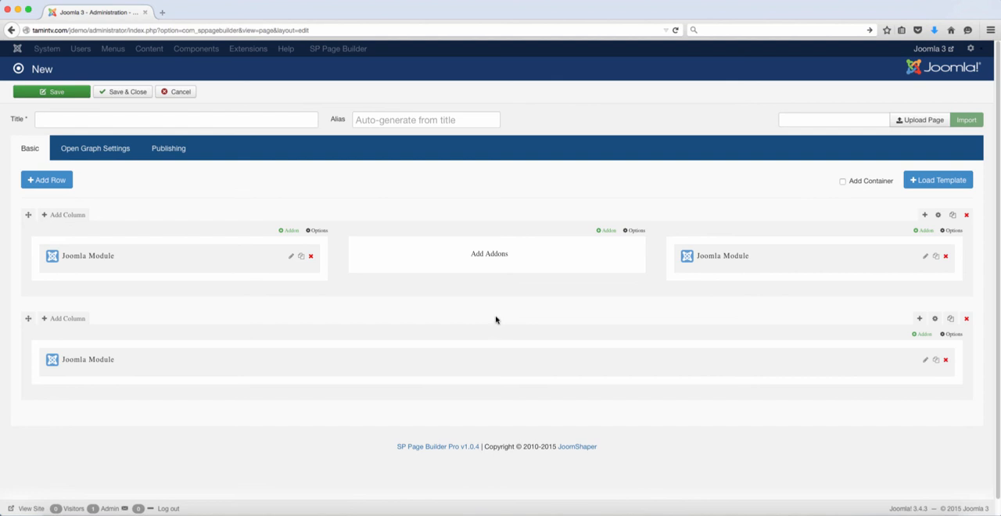
mouse_move(938, 179)
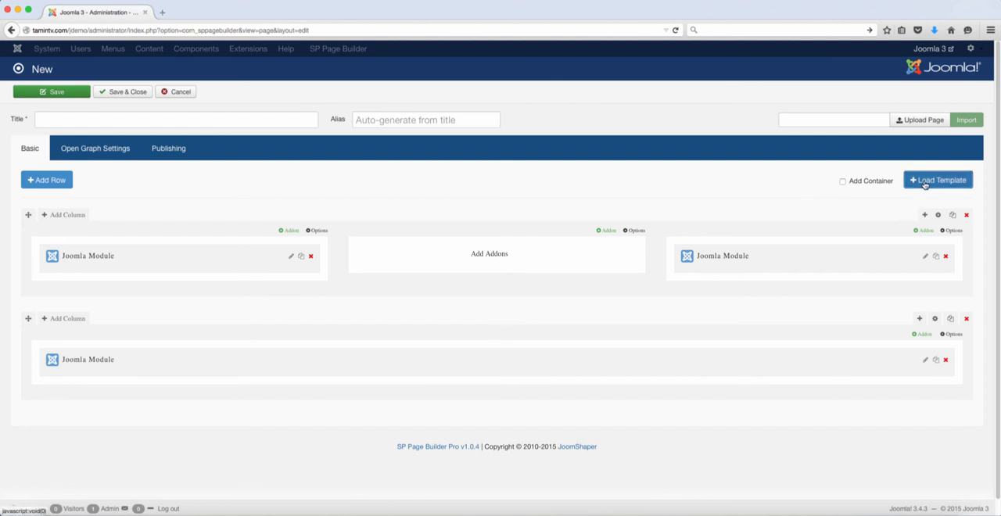
Show the Load Template list of ready-made pages such as About Us Demo and Home Demo
click(938, 179)
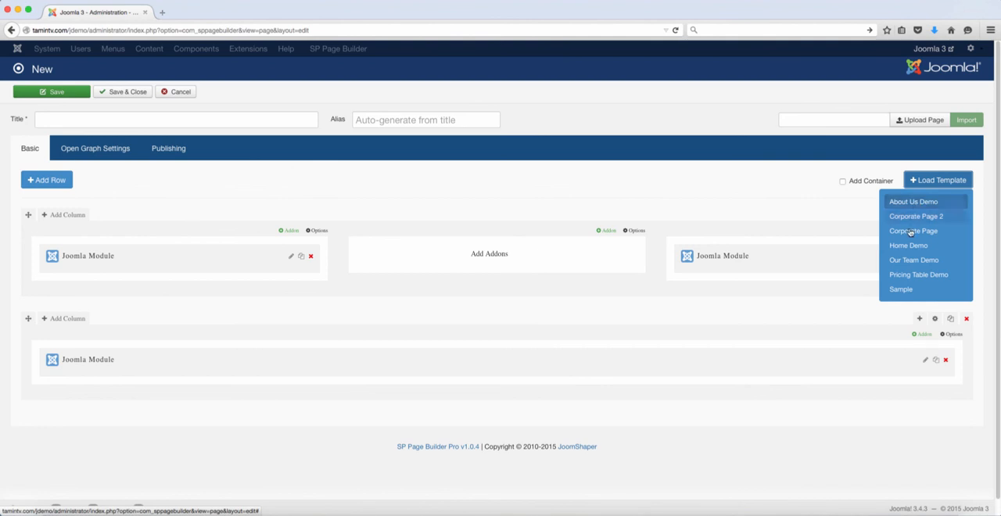
mouse_move(913, 200)
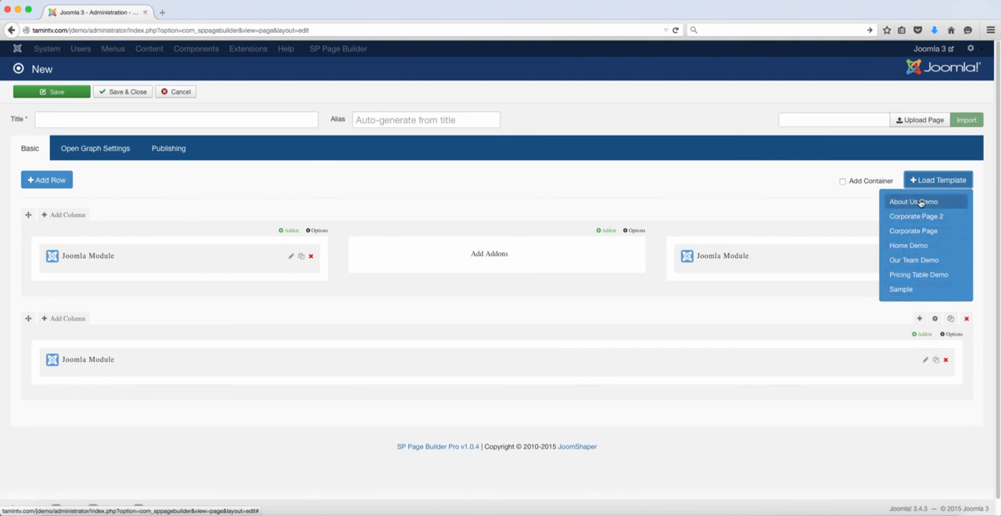